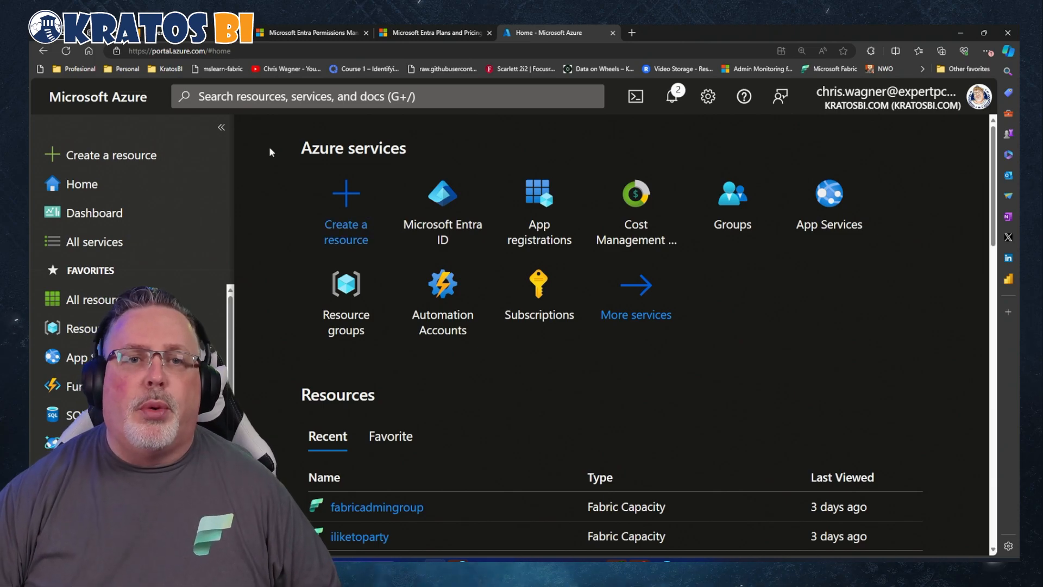
Switch to the Microsoft Entra Permissions Management page and scroll through its overview sections.
{"action": "left_click", "coordinate": [310, 32]}
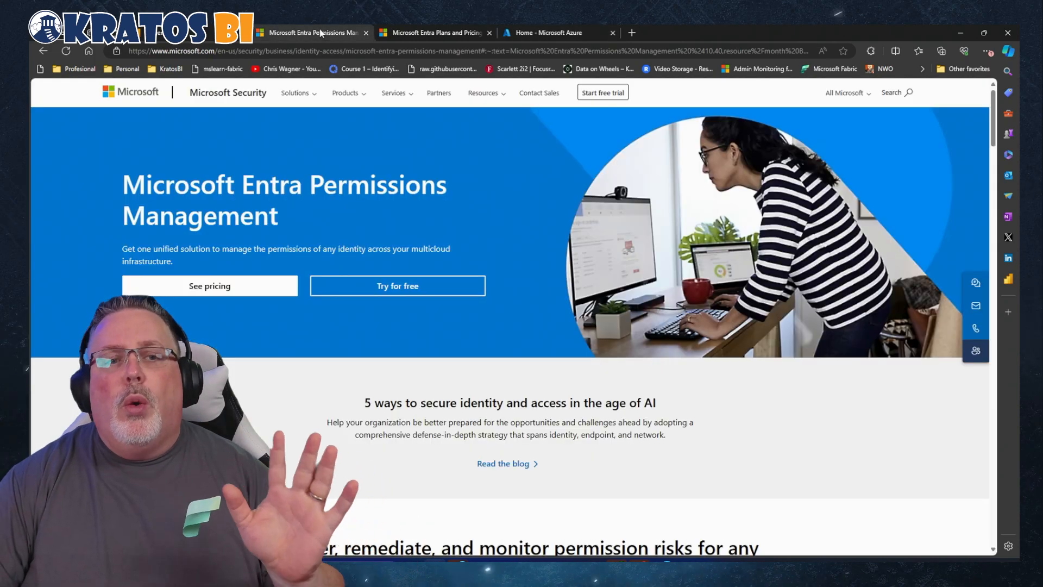
{"action": "scroll", "scroll_direction": "down", "scroll_amount": 3}
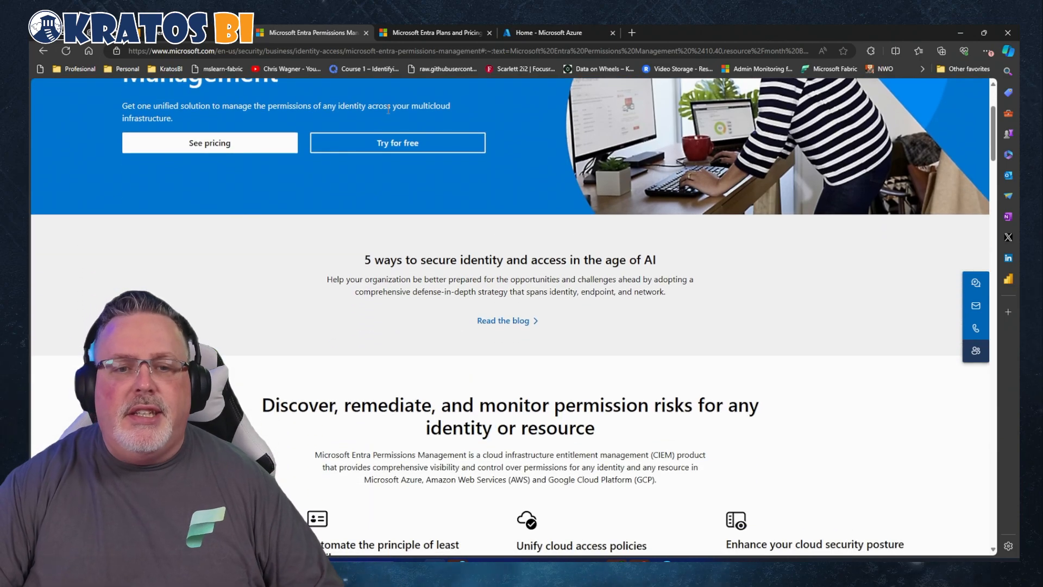
{"action": "scroll", "scroll_direction": "down", "scroll_amount": 3}
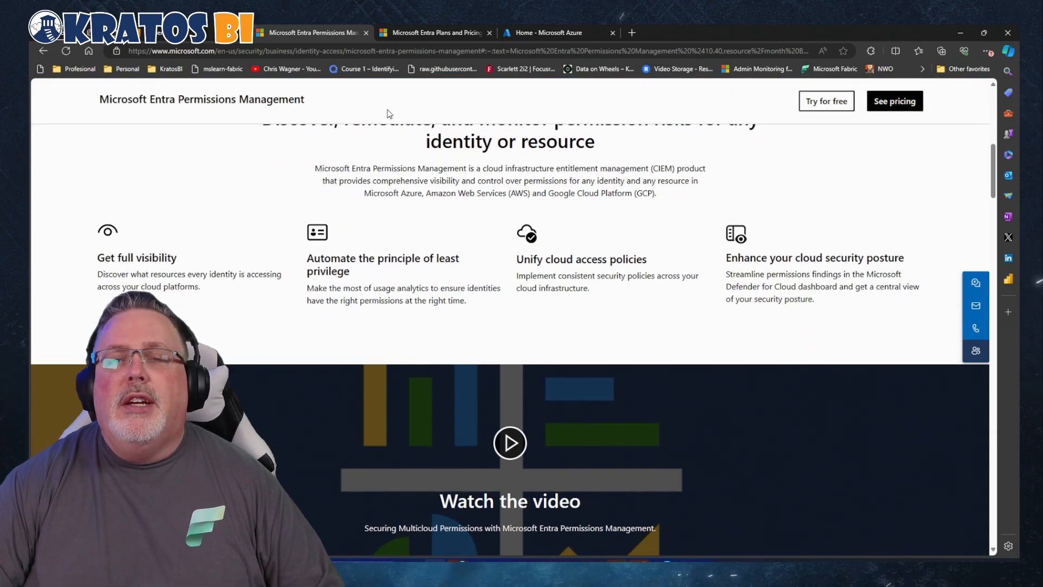
{"action": "scroll", "scroll_direction": "down", "scroll_amount": 3}
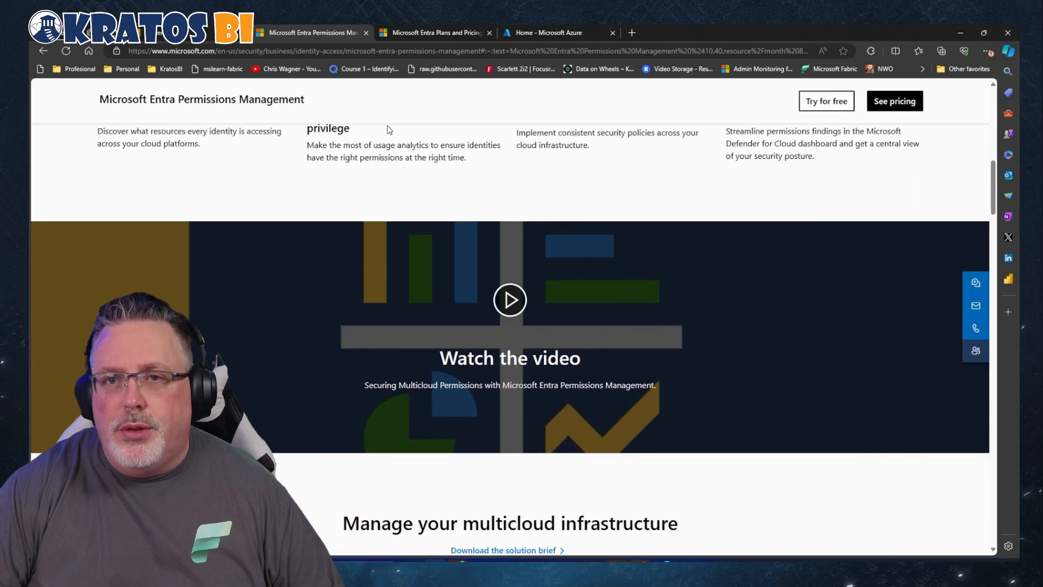
{"action": "scroll", "scroll_direction": "down", "scroll_amount": 3}
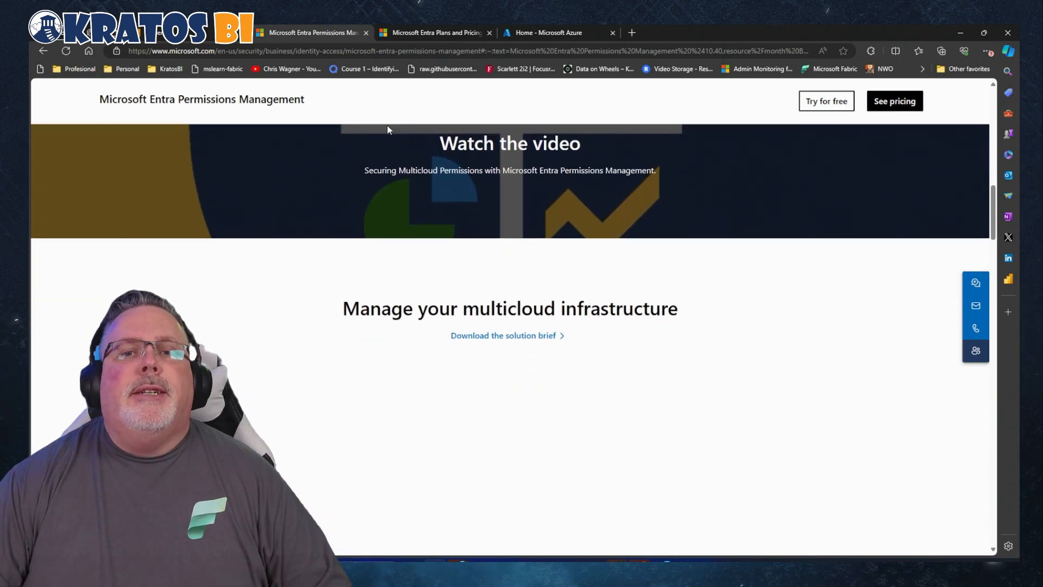
{"action": "scroll", "scroll_direction": "down", "scroll_amount": 3}
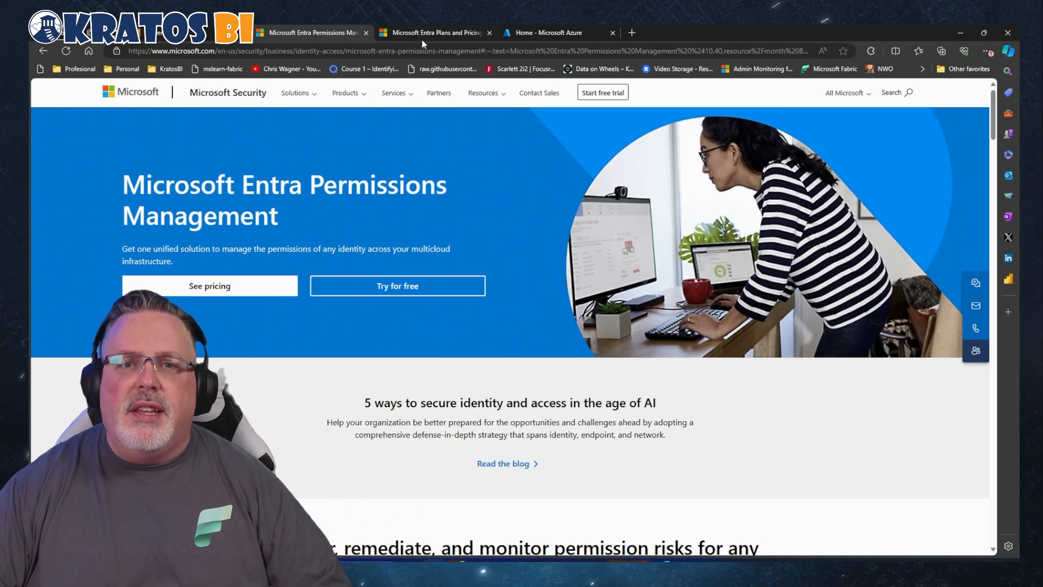
Switch to the Entra pricing page and bring the P1 and P2 plan prices into view.
{"action": "left_click", "coordinate": [432, 33]}
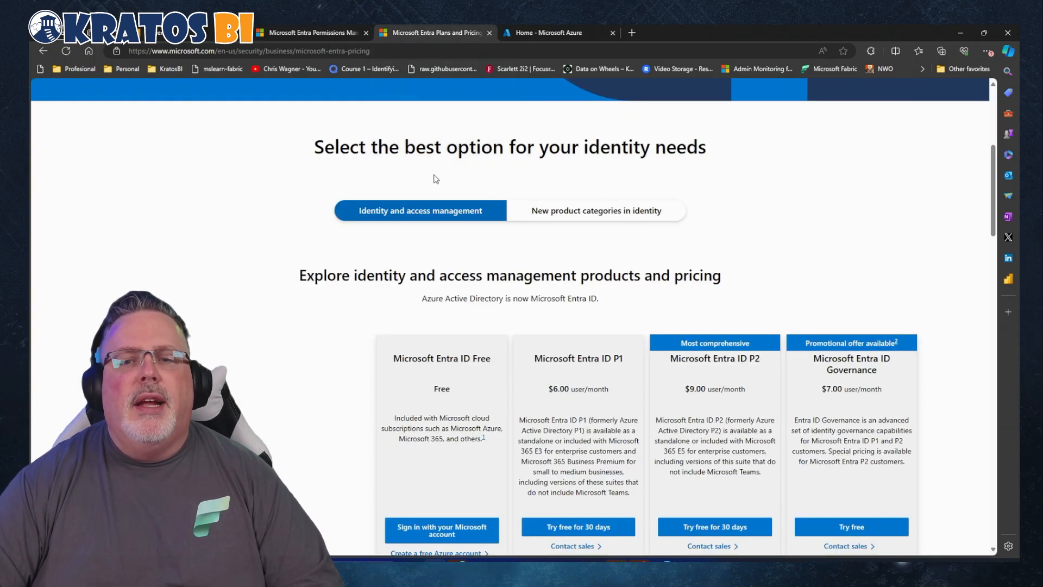
{"action": "scroll", "scroll_direction": "down", "scroll_amount": 3}
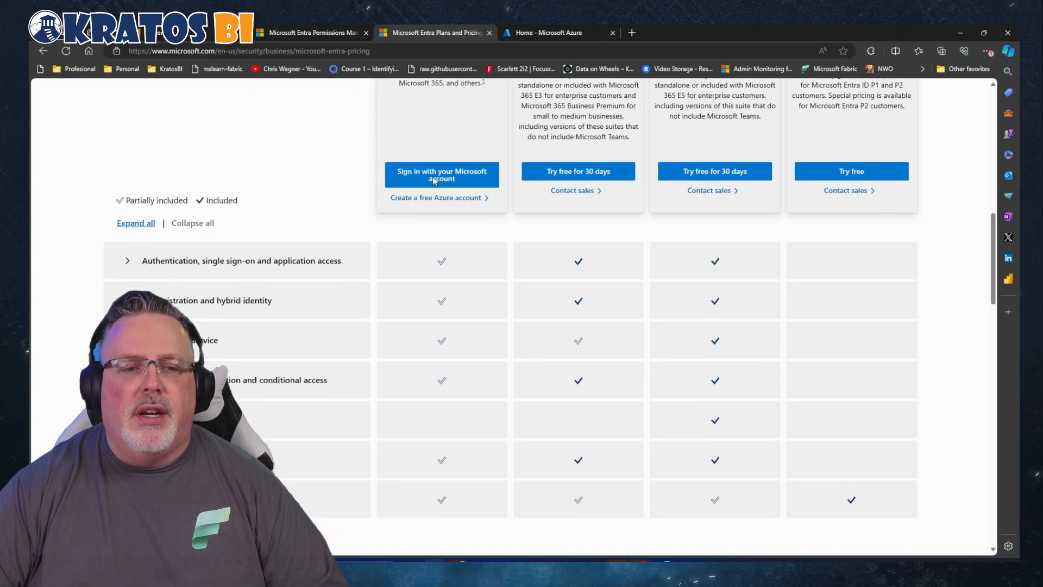
{"action": "scroll", "scroll_direction": "up", "scroll_amount": 3}
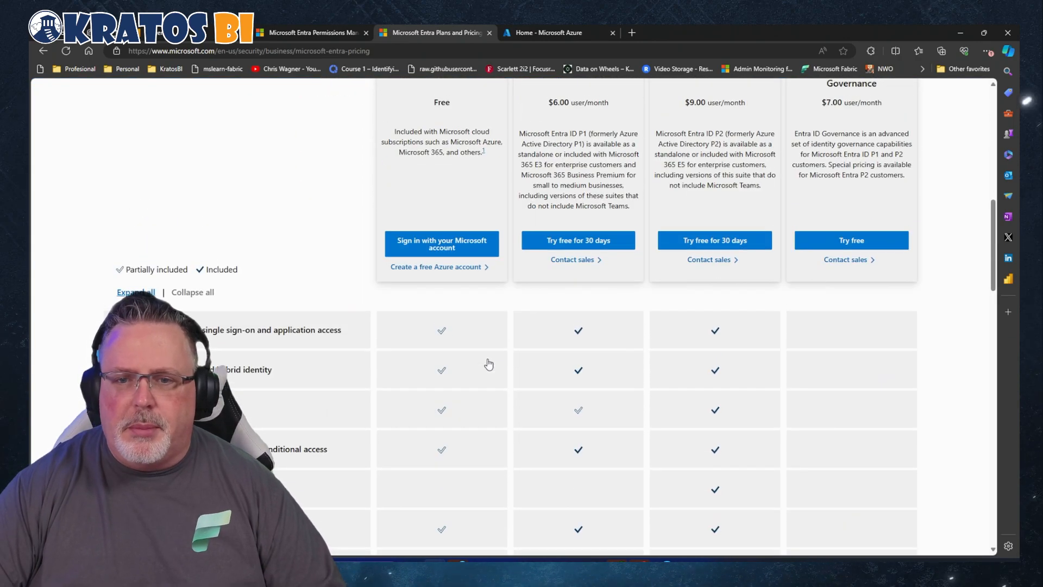
{"action": "scroll", "scroll_direction": "up", "scroll_amount": 3}
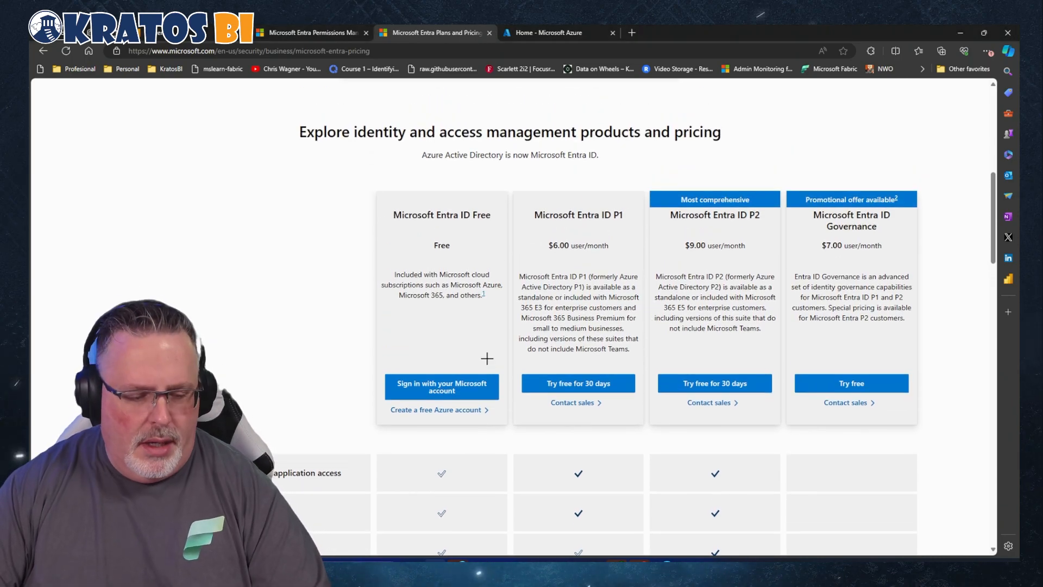
{"action": "mouse_move", "coordinate": [488, 363]}
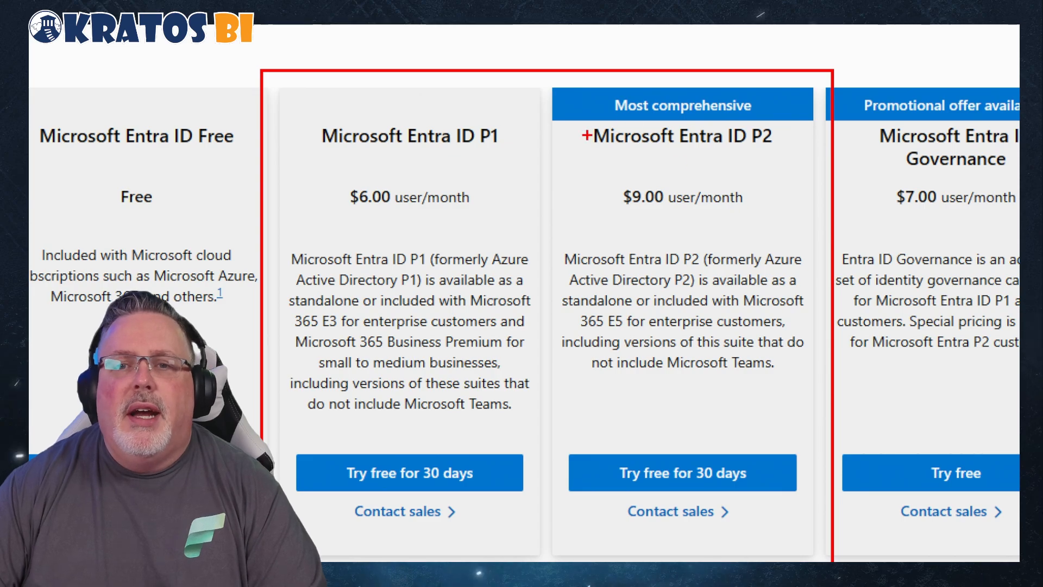
{"action": "left_click", "coordinate": [682, 136]}
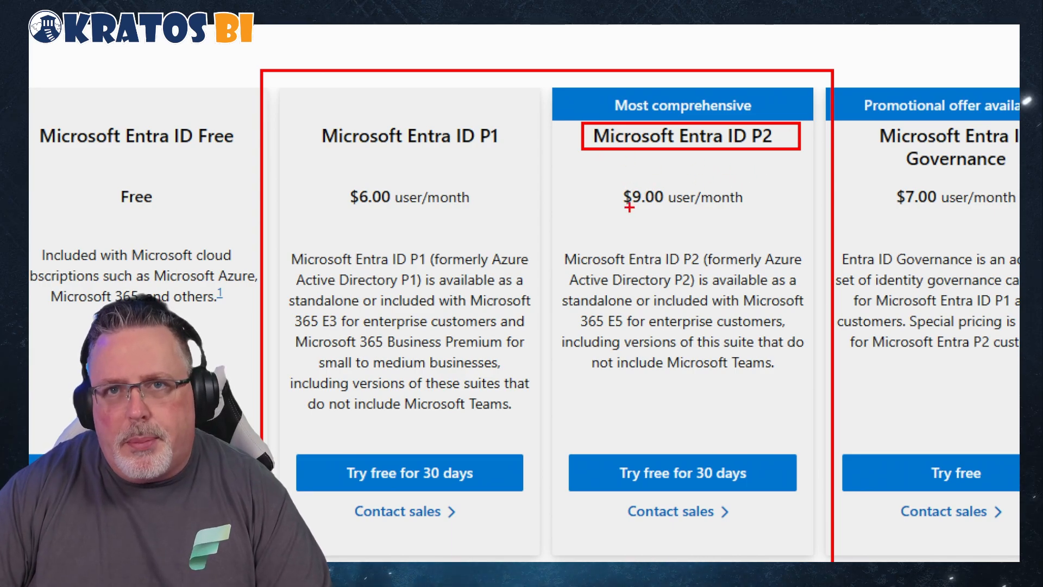
{"action": "mouse_move", "coordinate": [664, 241]}
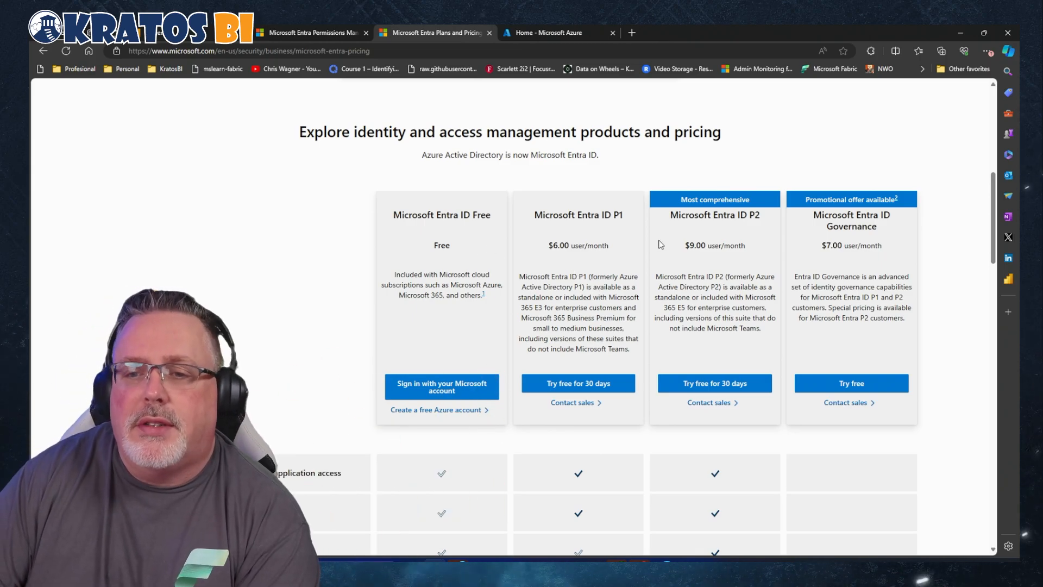
{"action": "mouse_move", "coordinate": [623, 260]}
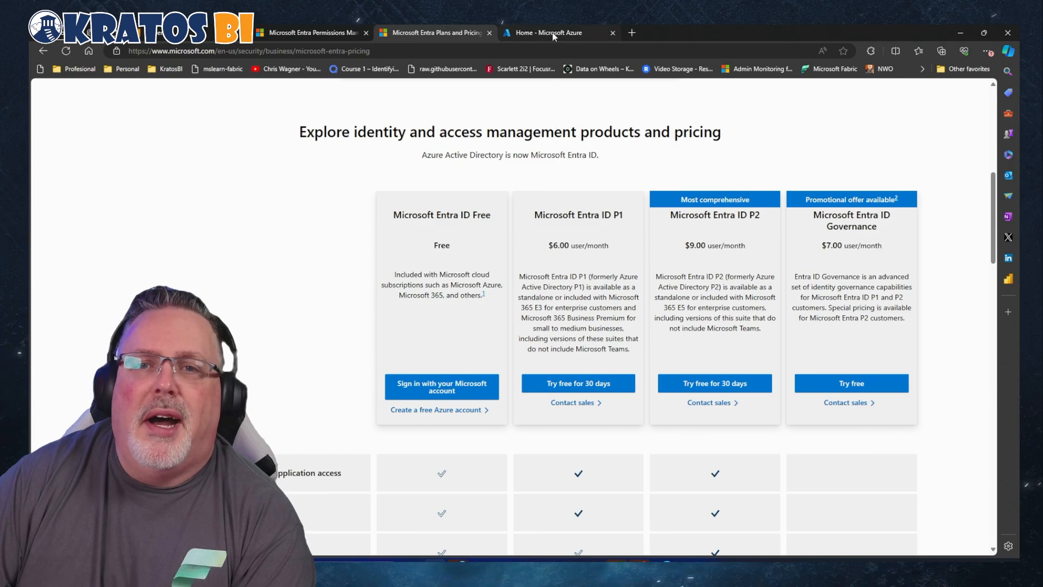
{"action": "mouse_move", "coordinate": [553, 32]}
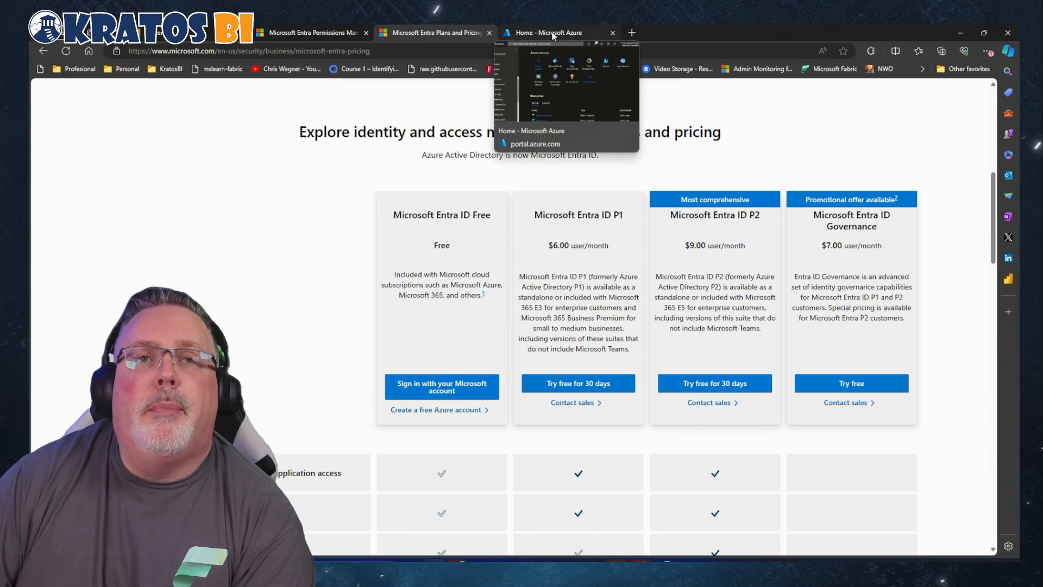
From the Azure portal home, go to Microsoft Entra ID Groups and start a new group.
{"action": "left_click", "coordinate": [552, 32]}
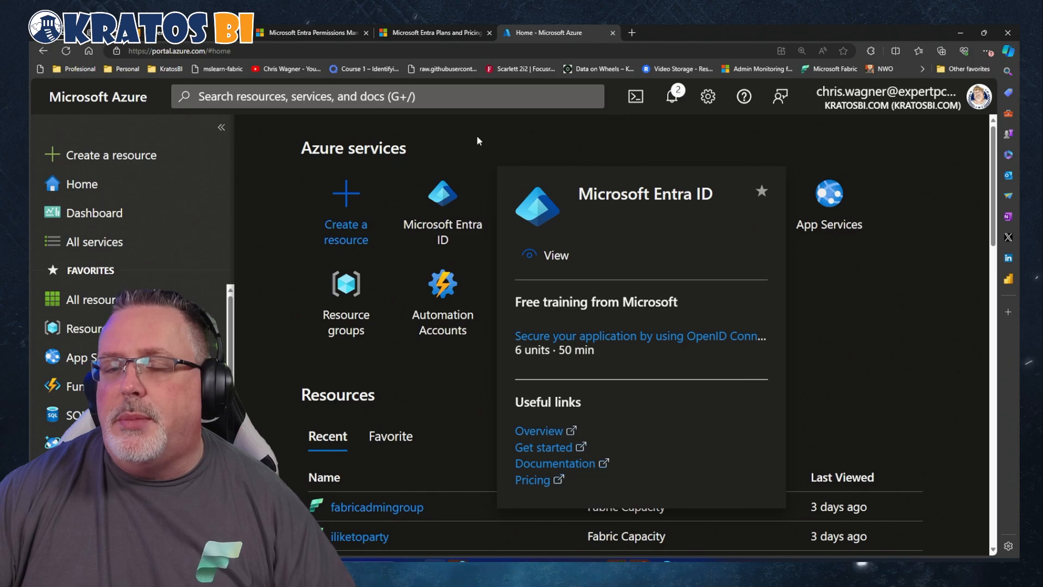
{"action": "mouse_move", "coordinate": [584, 139]}
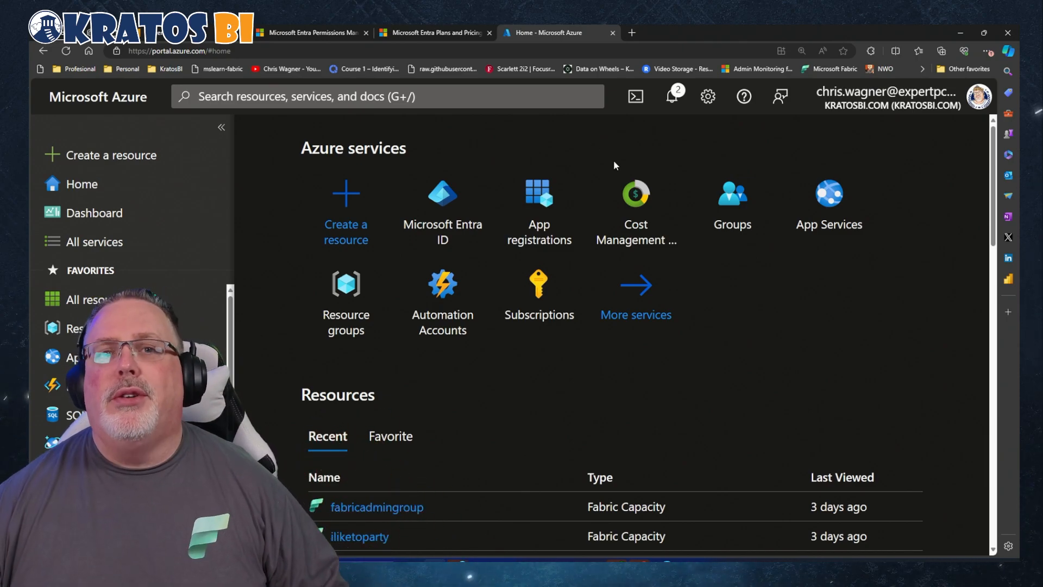
{"action": "mouse_move", "coordinate": [442, 215]}
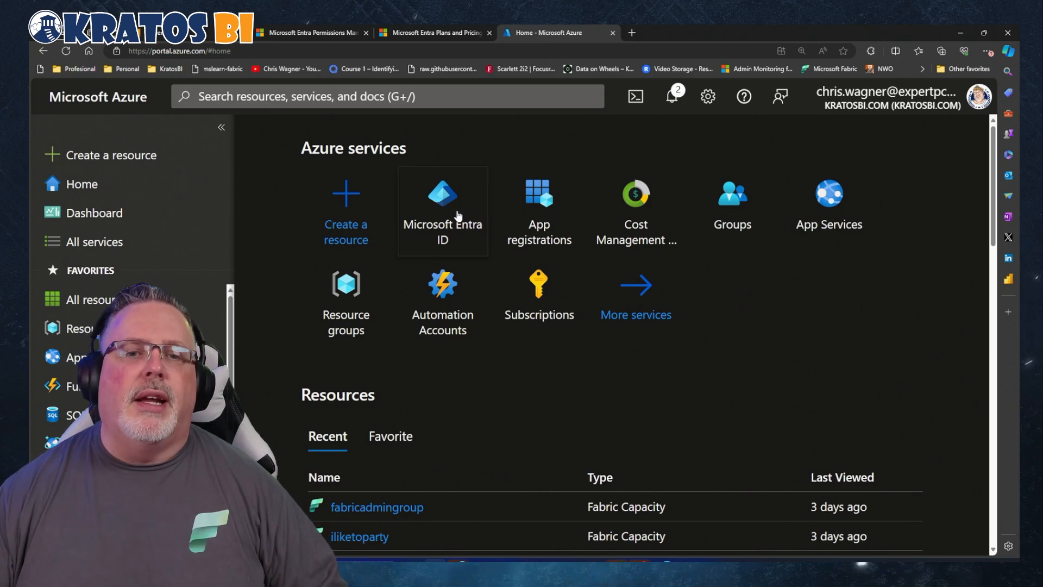
{"action": "left_click", "coordinate": [442, 213]}
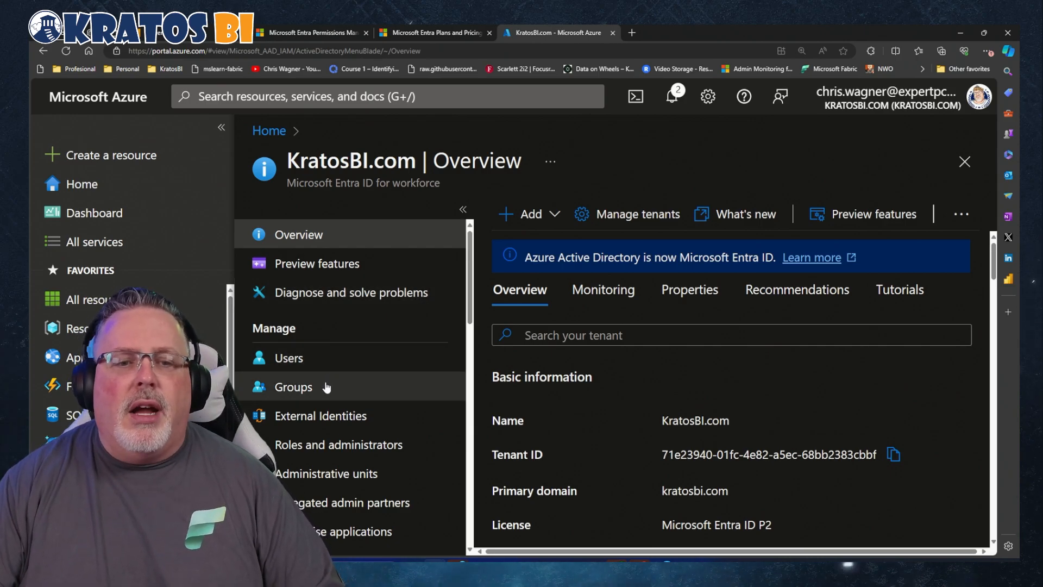
{"action": "left_click", "coordinate": [293, 387]}
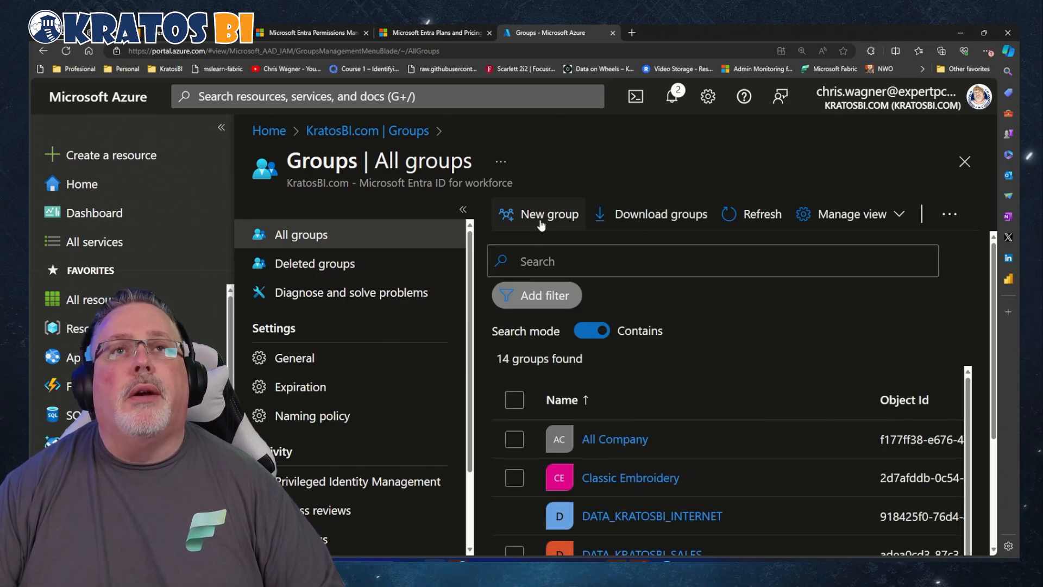
{"action": "left_click", "coordinate": [539, 213]}
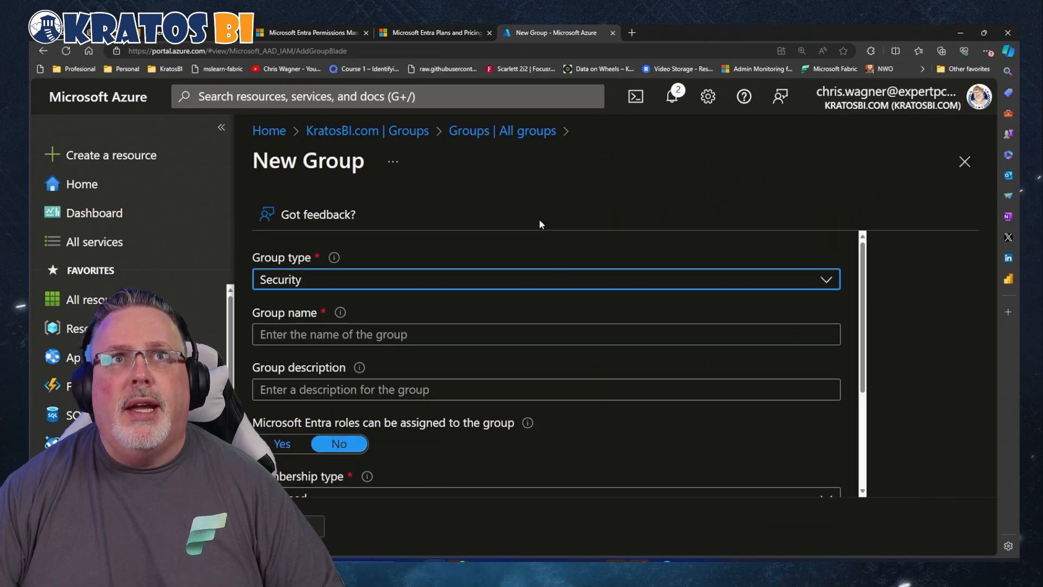
Name the new group 'Fabric-Admin-EIG'.
{"action": "left_click", "coordinate": [516, 334]}
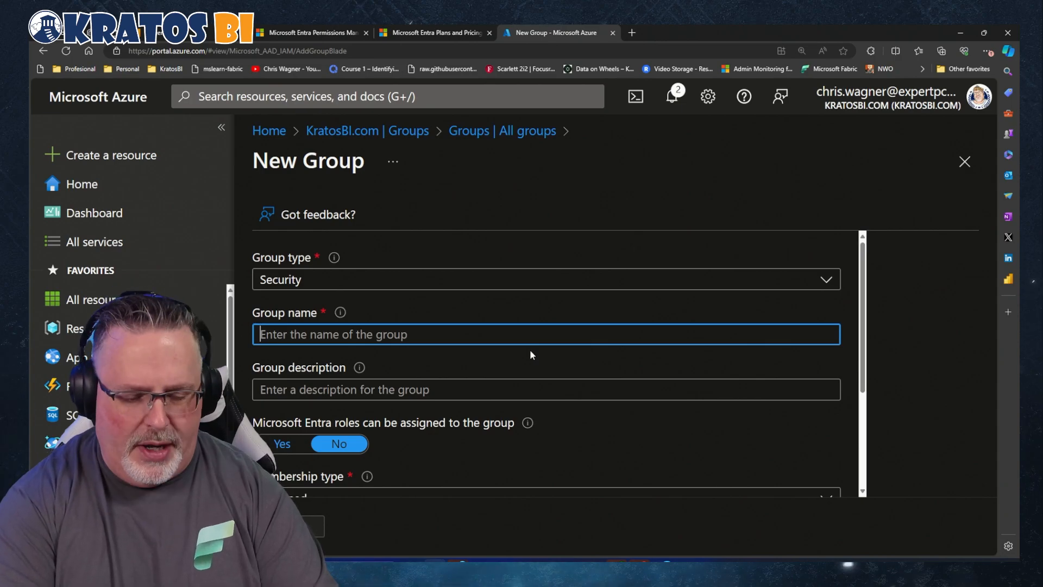
{"action": "type", "text": "Fabric-"}
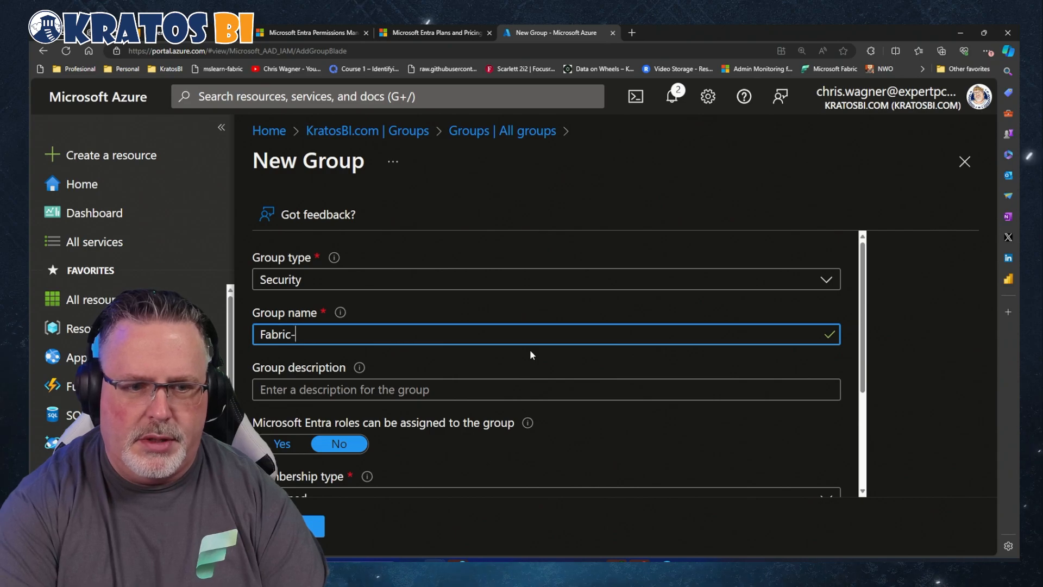
{"action": "type", "text": "Admin-"}
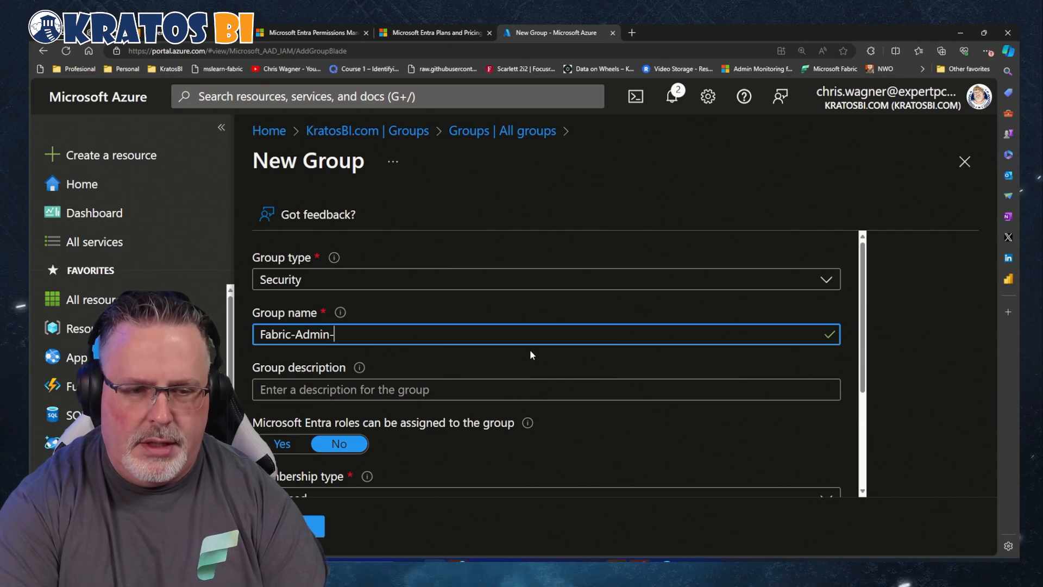
{"action": "type", "text": "E"}
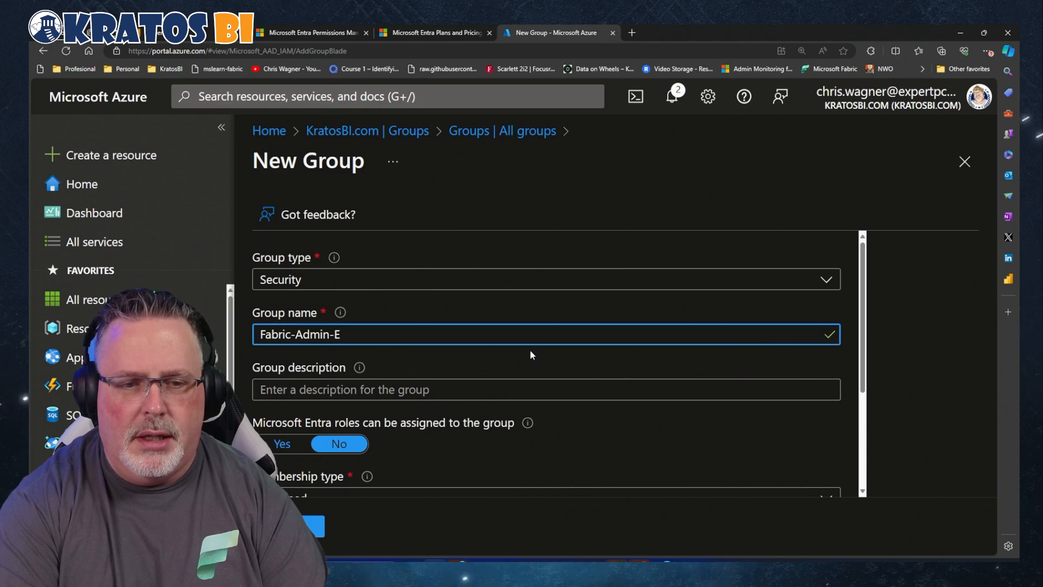
{"action": "type", "text": "IG"}
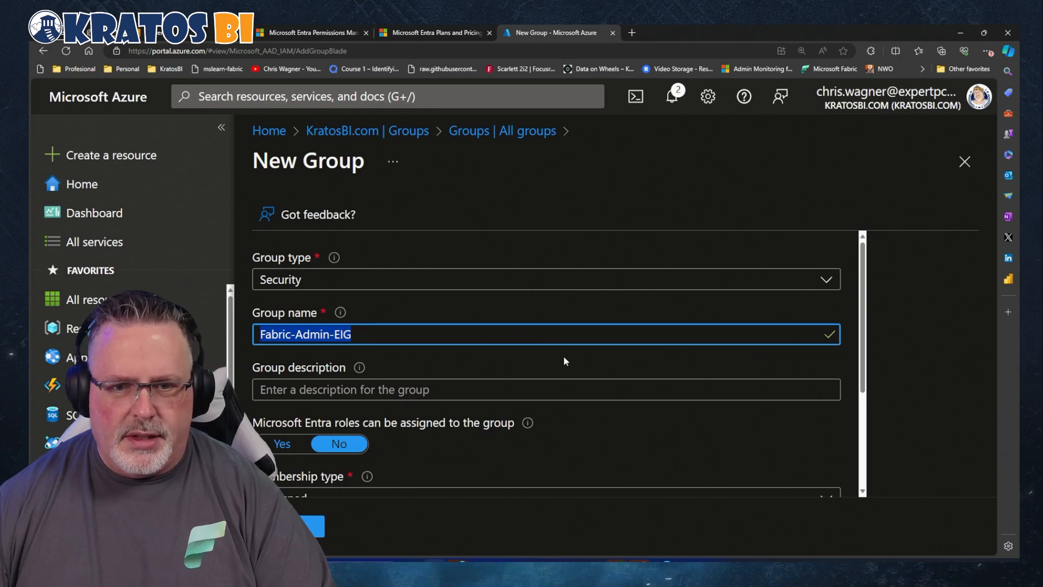
Enter the description 'Fabric-Admin-EIG is for managing and admin of Fabric'.
{"action": "type", "text": "Fabric-Admin-EIG"}
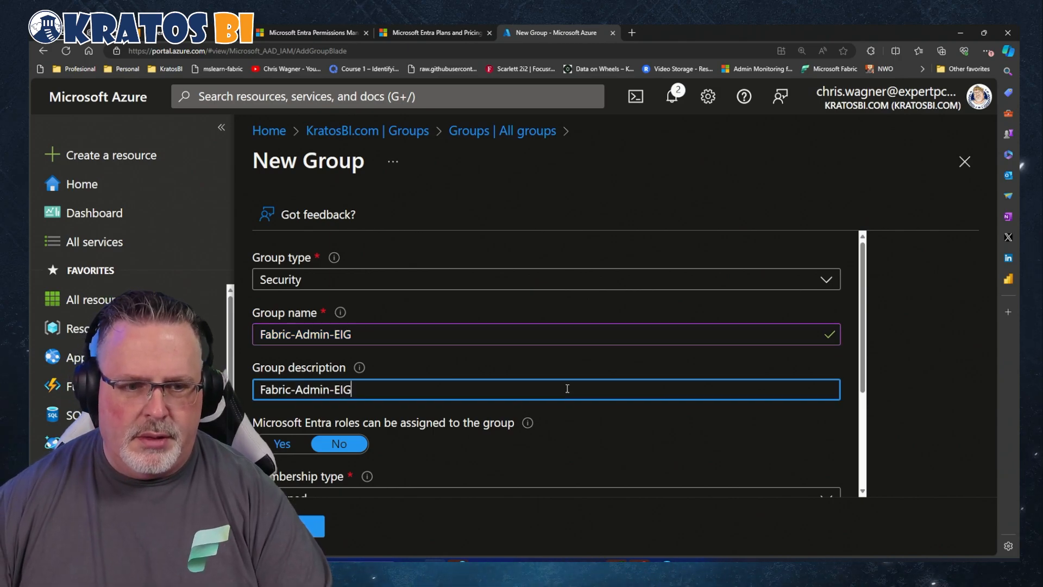
{"action": "type", "text": "is for"}
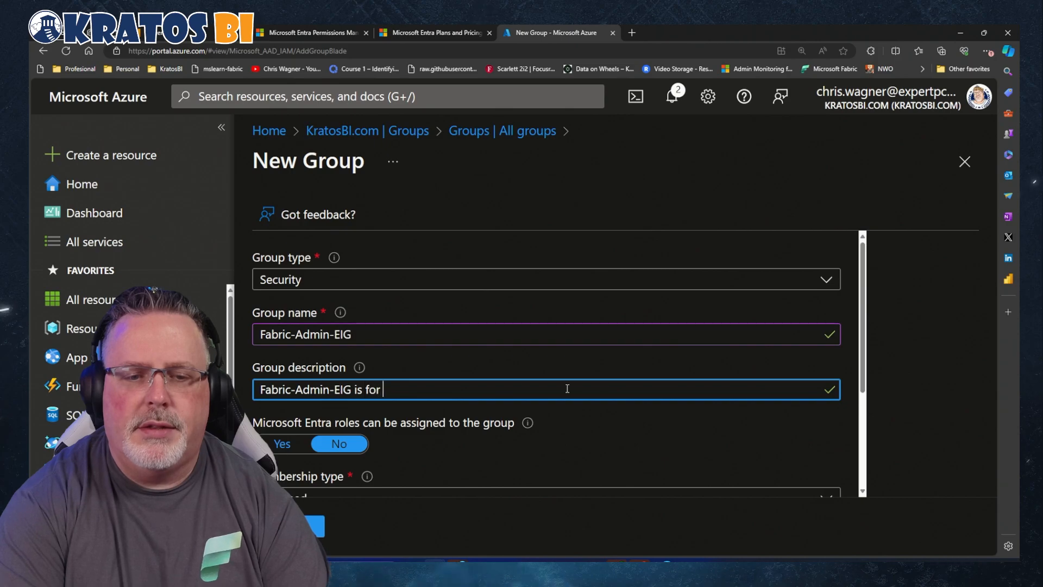
{"action": "type", "text": "managing"}
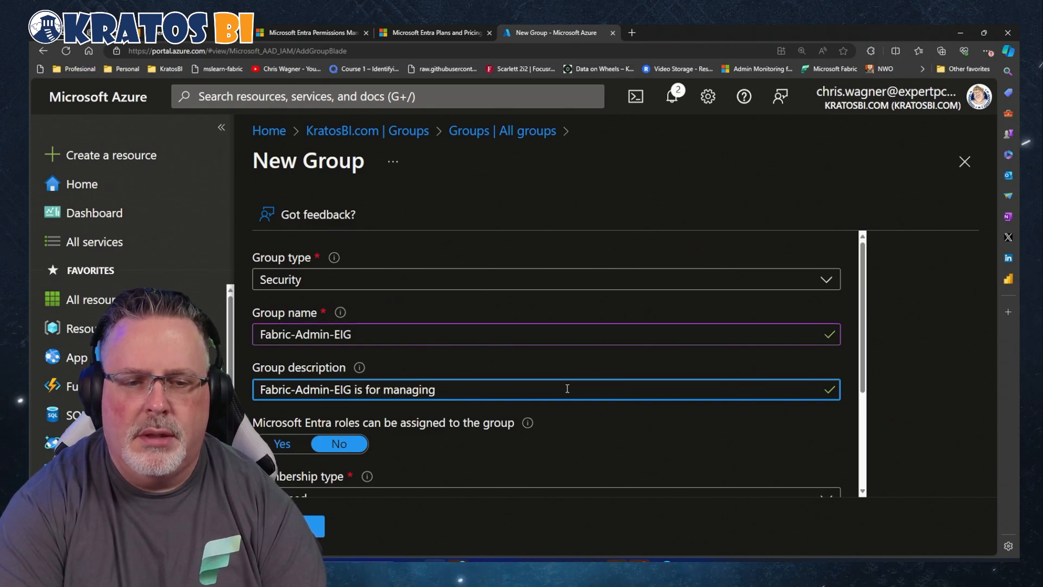
{"action": "type", "text": "and admin of Fabric"}
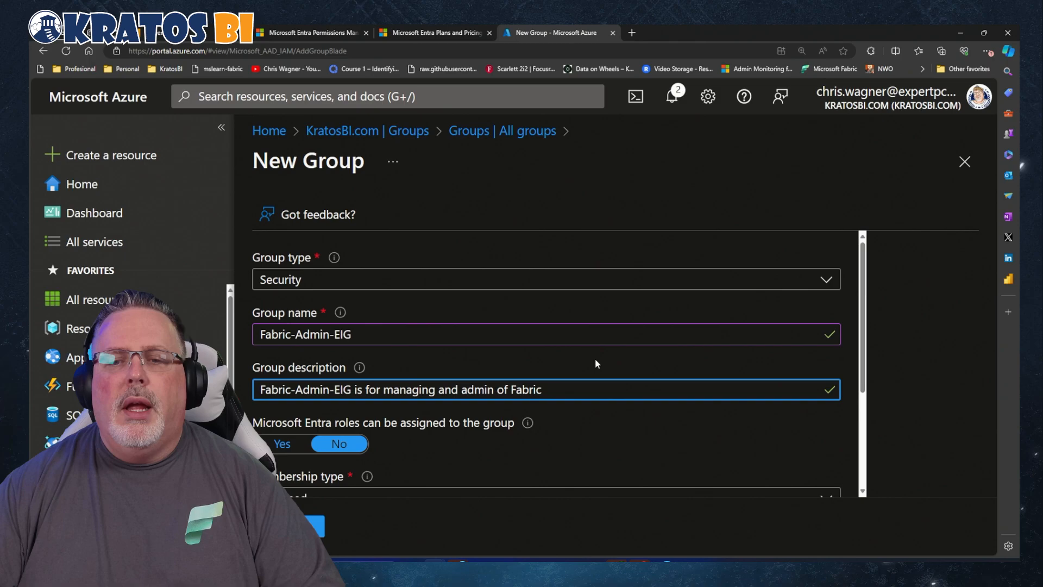
{"action": "scroll", "scroll_direction": "down", "scroll_amount": 3}
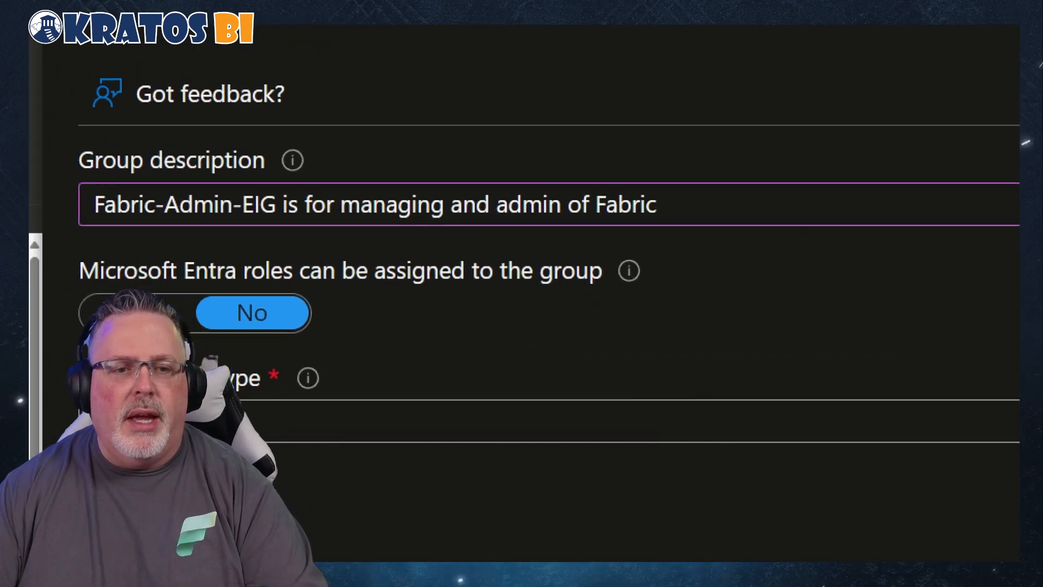
{"action": "scroll", "scroll_direction": "down", "scroll_amount": 3}
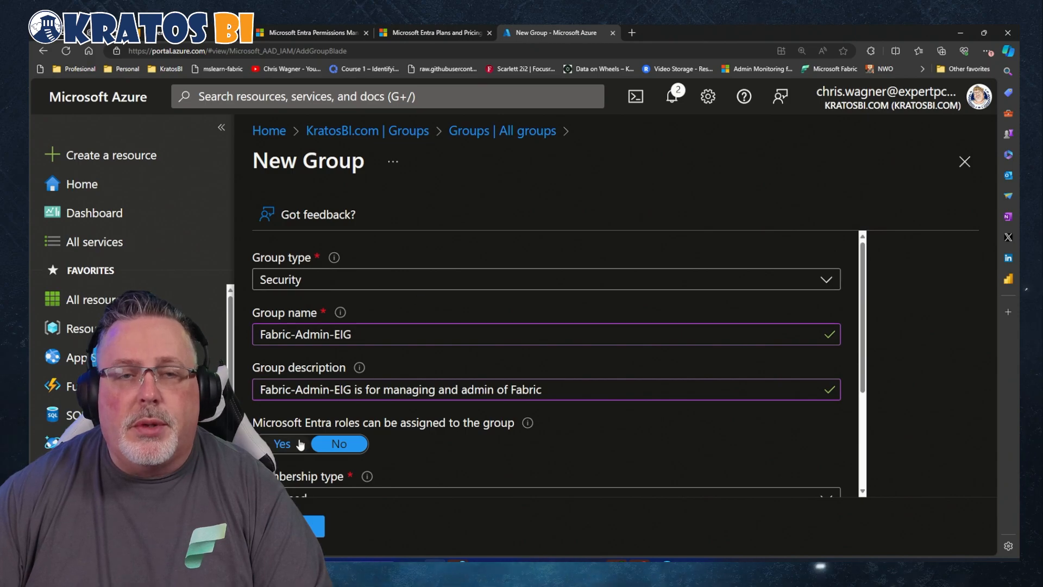
Enable Microsoft Entra role assignment for the group and keep the Security group type.
{"action": "left_click", "coordinate": [281, 444]}
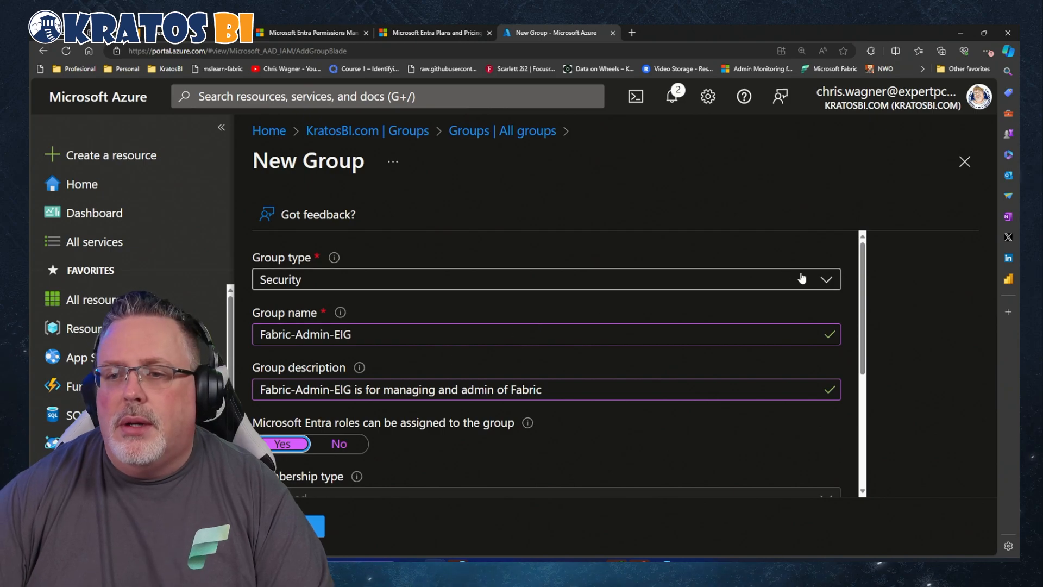
{"action": "left_click", "coordinate": [827, 279]}
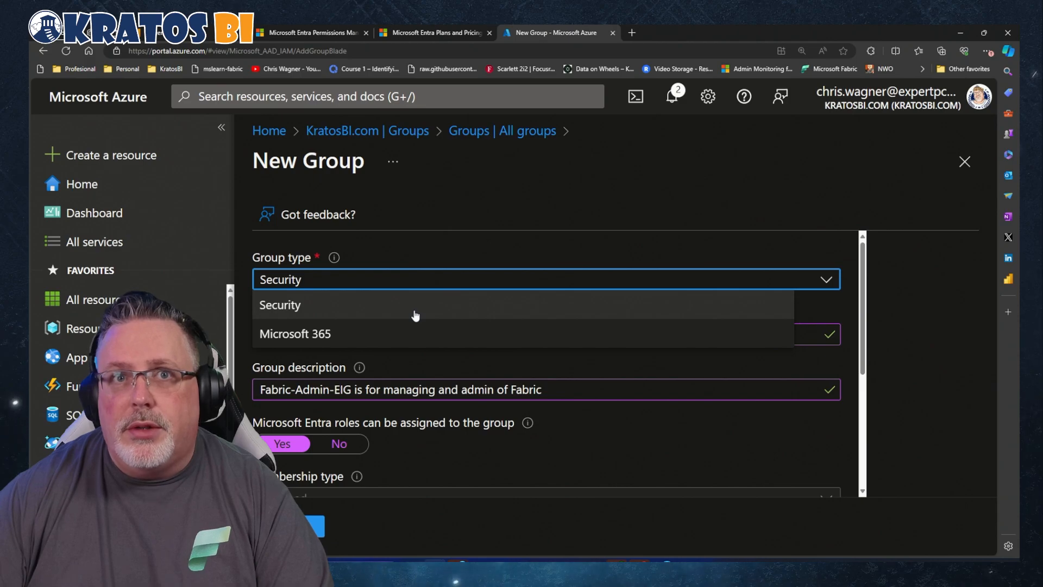
{"action": "mouse_move", "coordinate": [397, 333]}
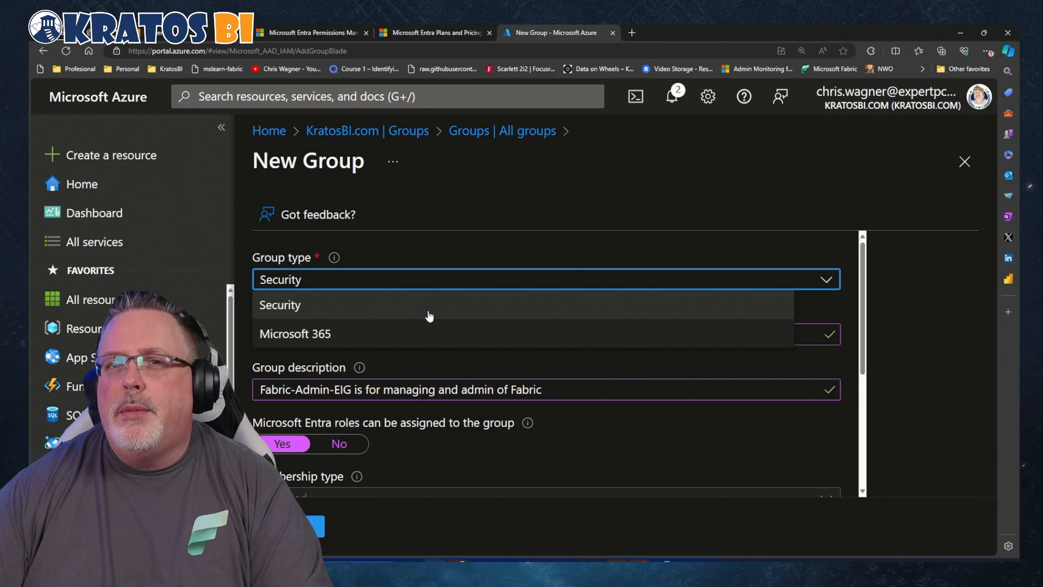
{"action": "mouse_move", "coordinate": [438, 326]}
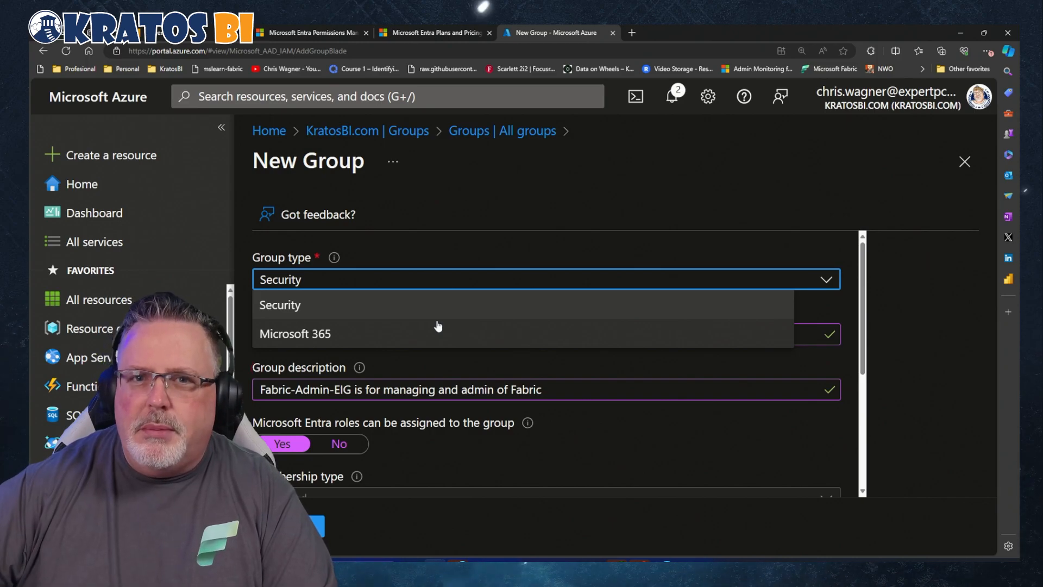
{"action": "mouse_move", "coordinate": [443, 324]}
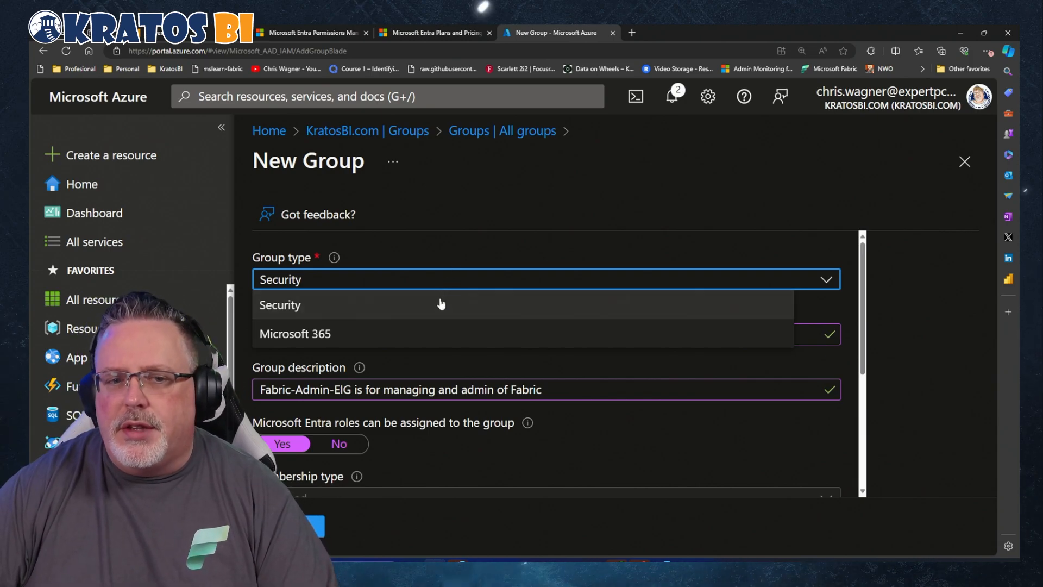
{"action": "mouse_move", "coordinate": [373, 326]}
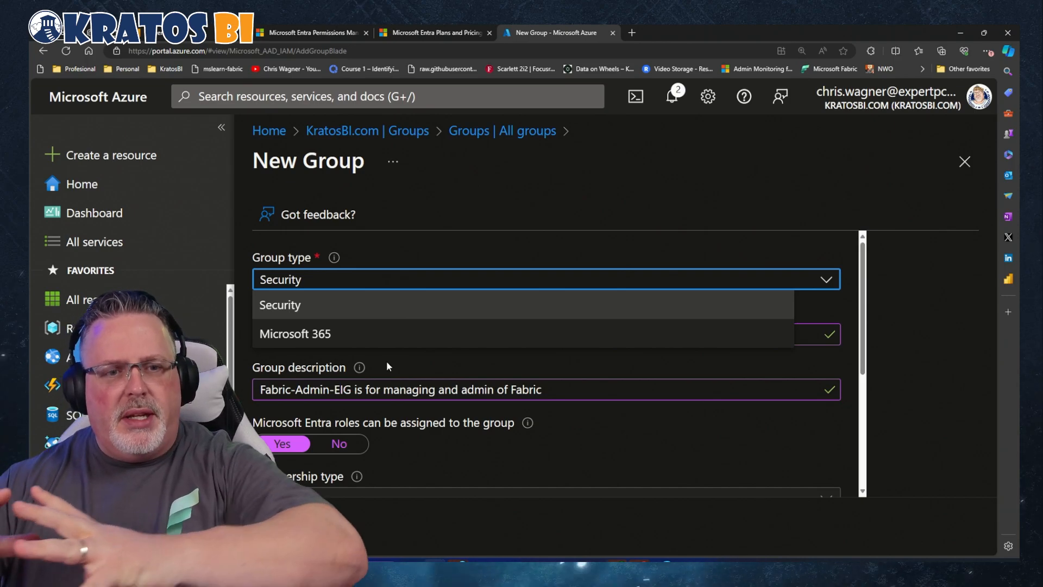
{"action": "left_click", "coordinate": [280, 305]}
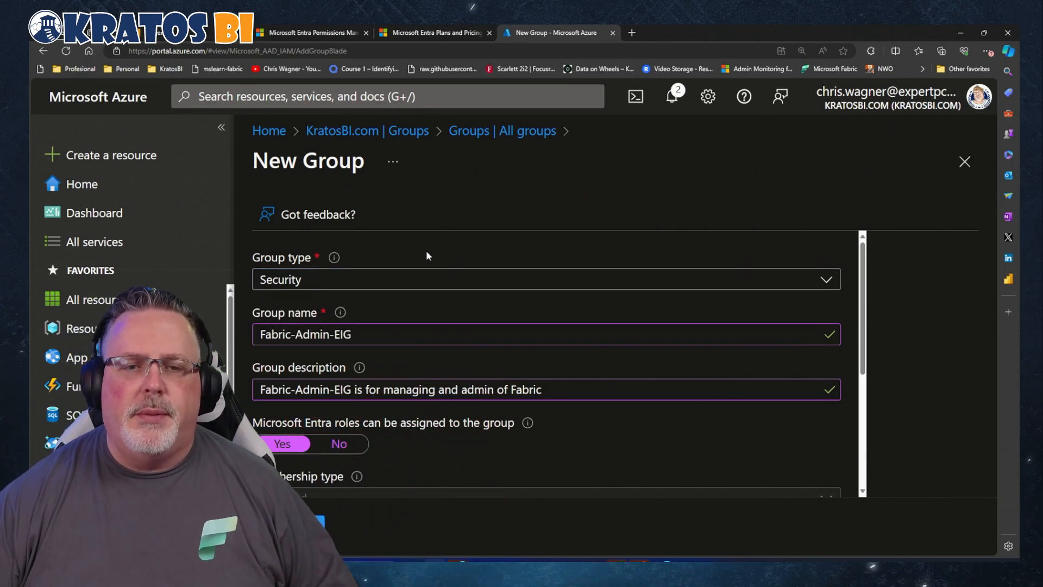
{"action": "scroll", "scroll_direction": "down", "scroll_amount": 3}
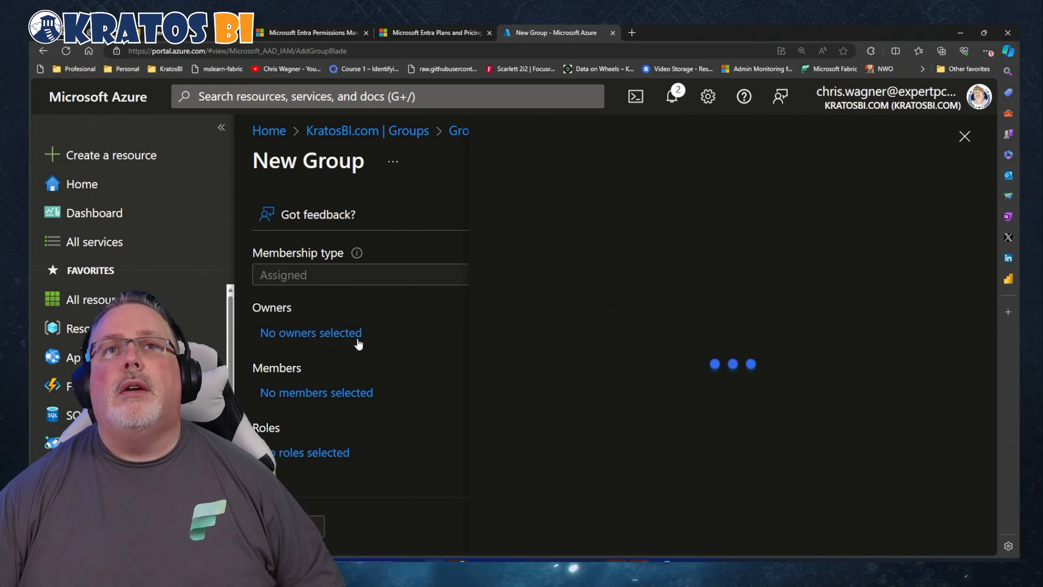
Choose two group owners by searching 'chris' and 'luch', then open member selection.
{"action": "left_click", "coordinate": [311, 333]}
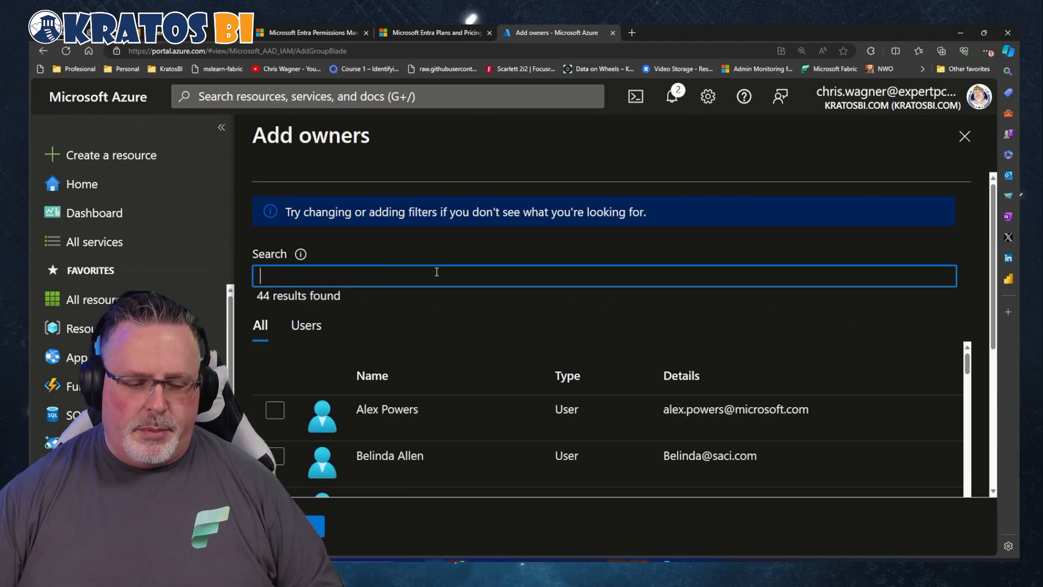
{"action": "type", "text": "chris"}
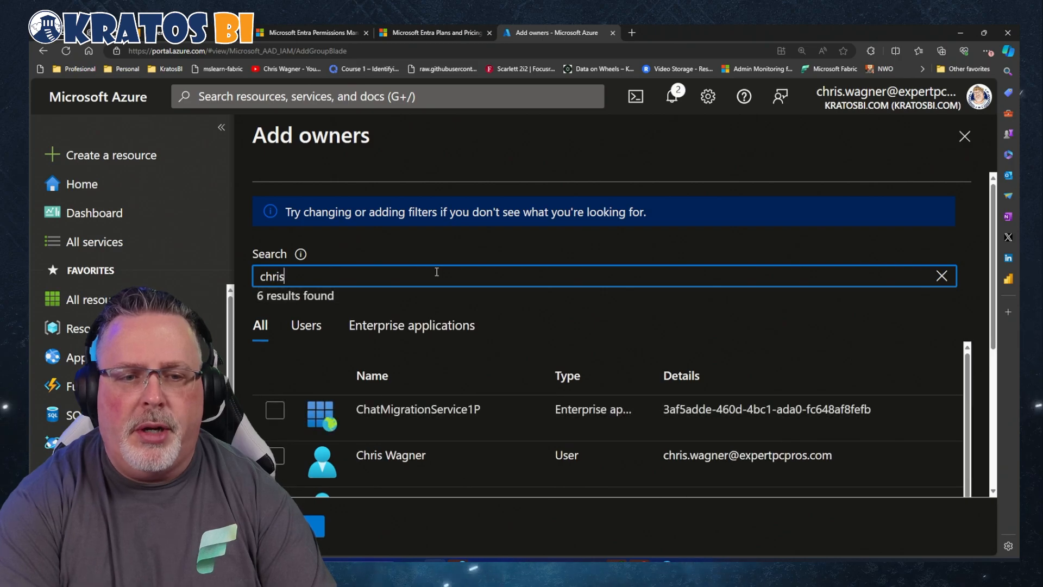
{"action": "left_click", "coordinate": [275, 409]}
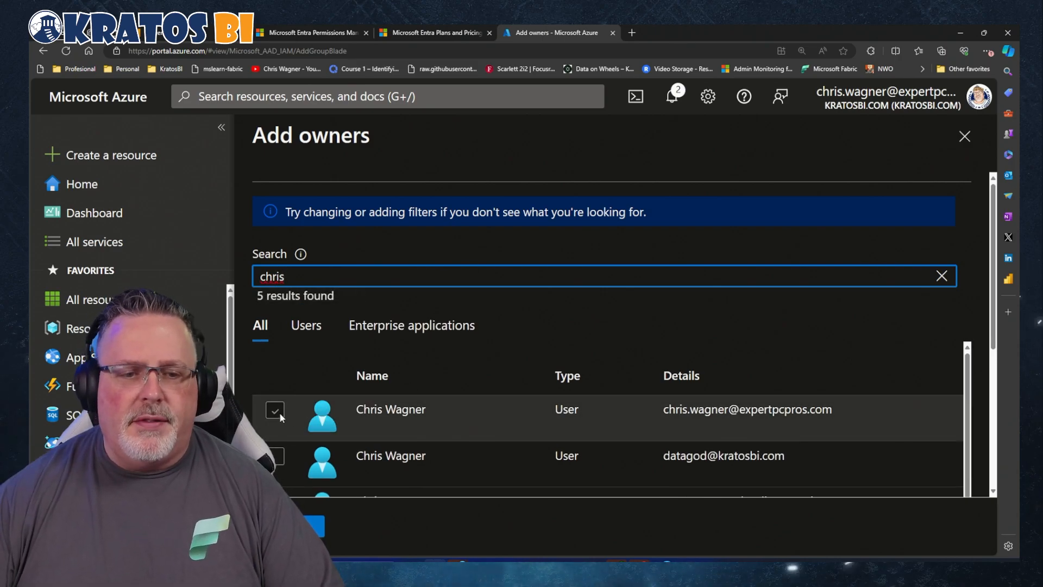
{"action": "left_click", "coordinate": [275, 410]}
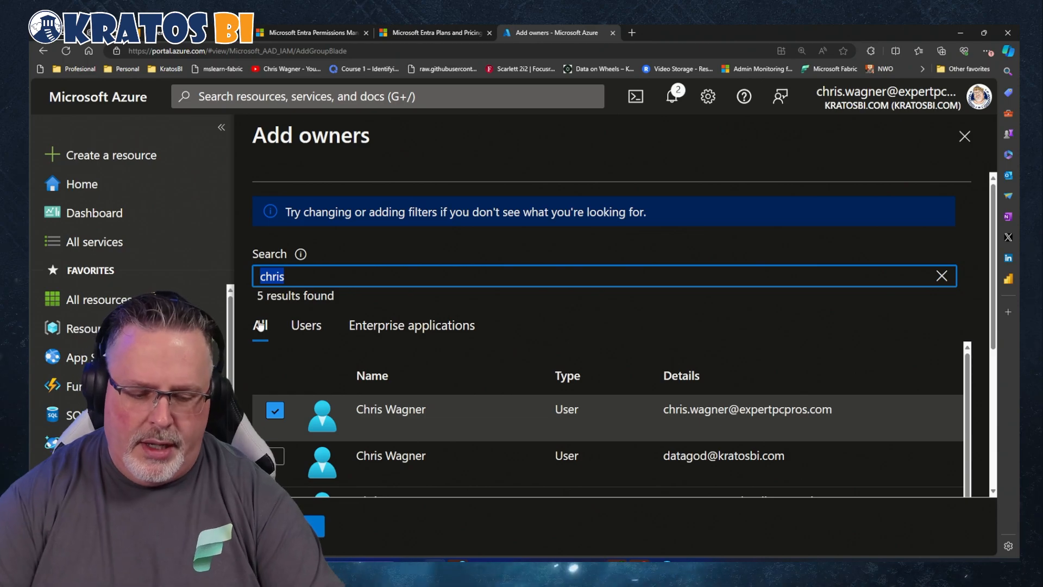
{"action": "type", "text": "luch"}
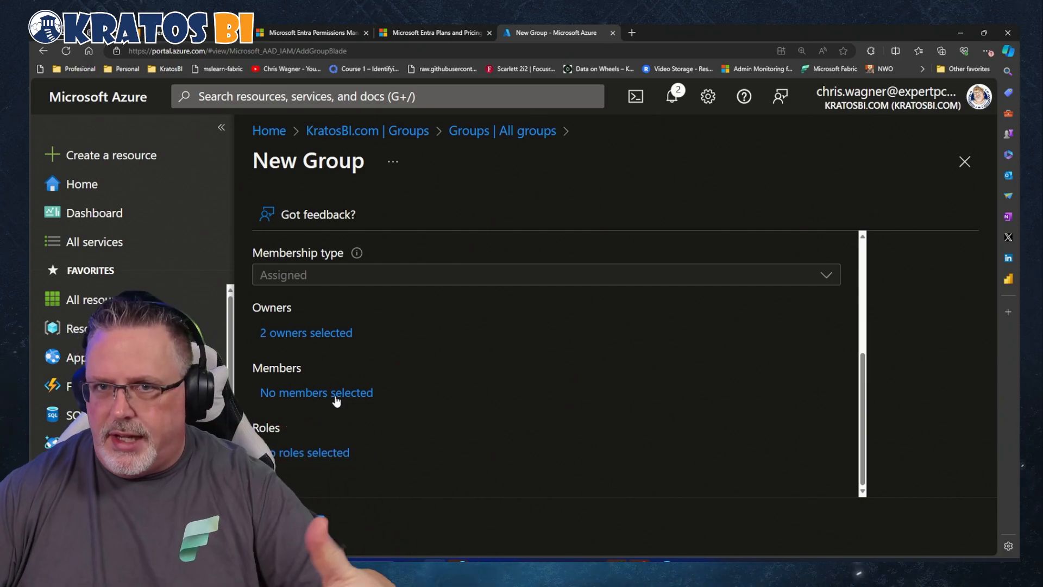
{"action": "left_click", "coordinate": [317, 392]}
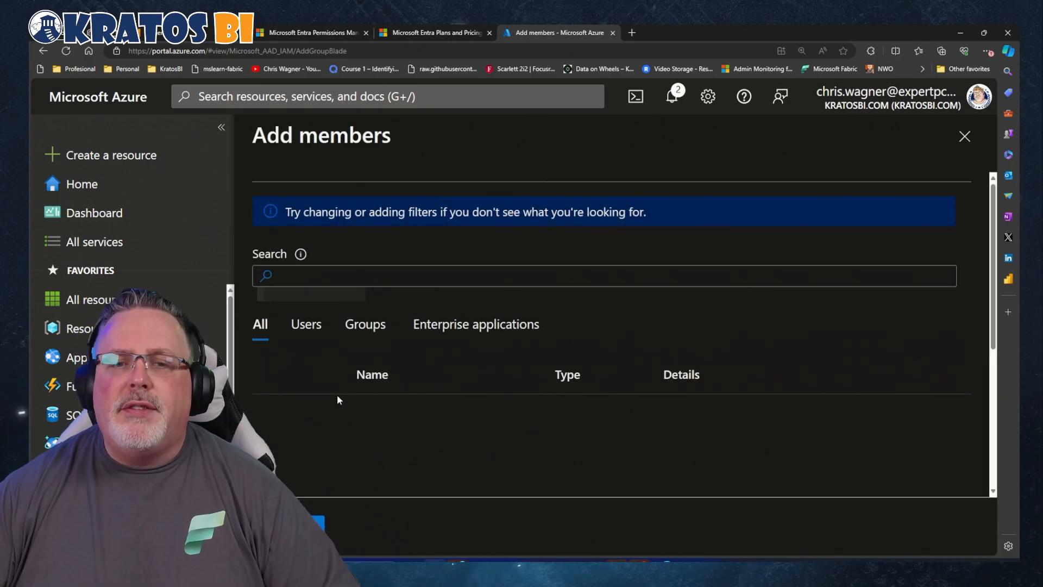
Add three members found by searching 'chris', 'datago' and 'luch', then open directory roles.
{"action": "left_click", "coordinate": [605, 276]}
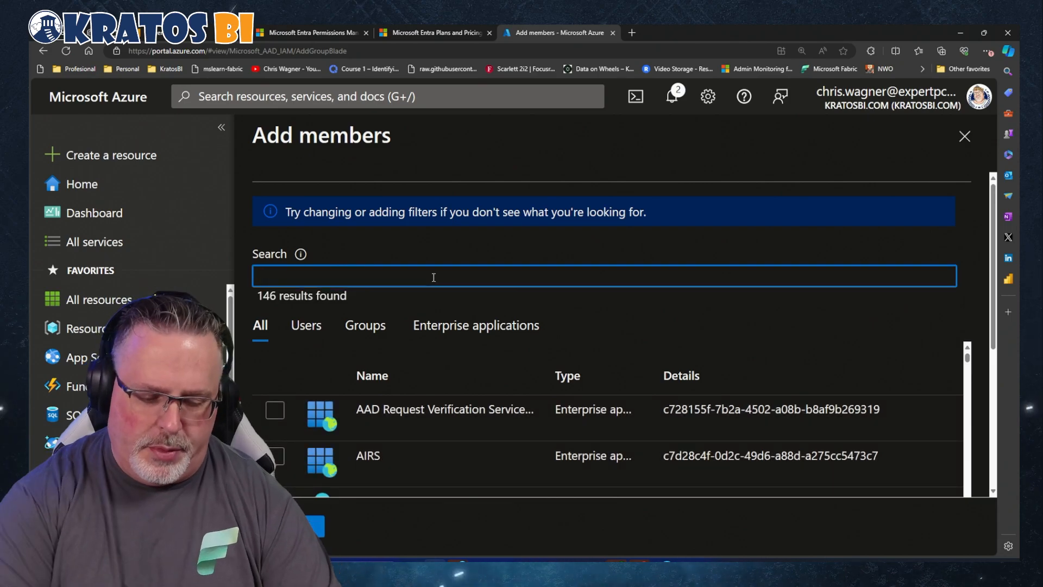
{"action": "type", "text": "chris"}
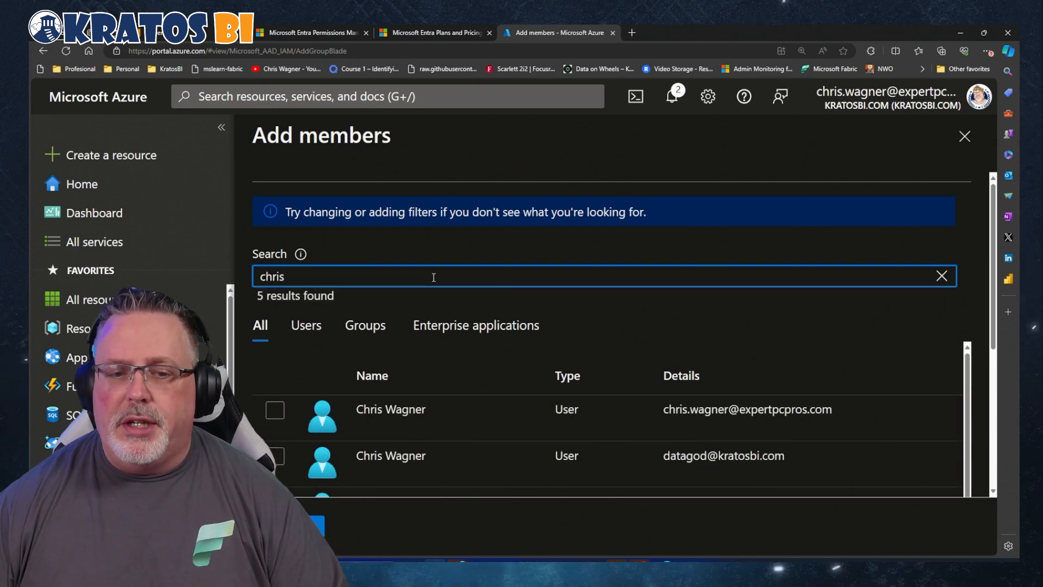
{"action": "left_click", "coordinate": [275, 409]}
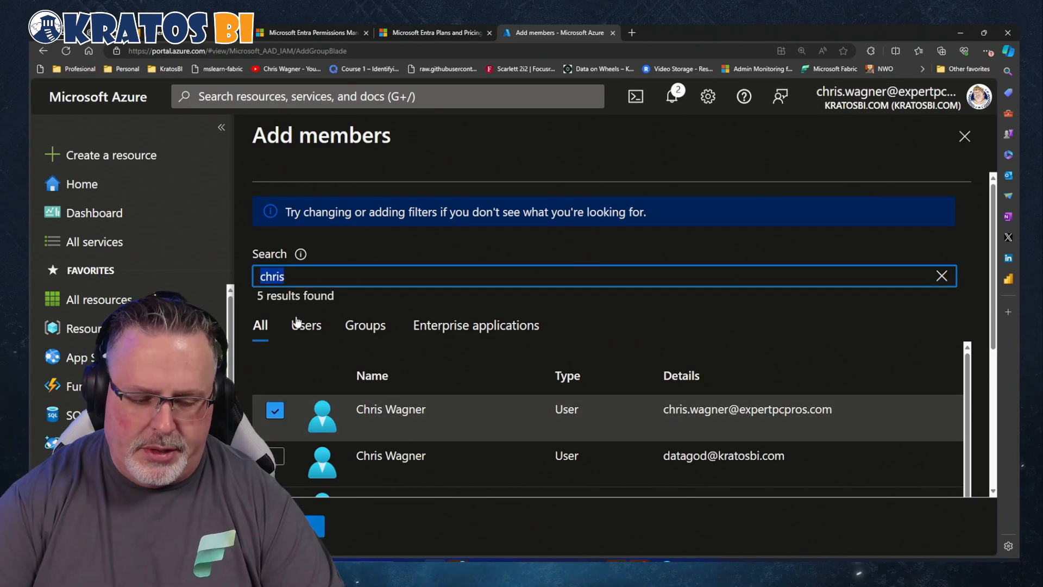
{"action": "type", "text": "datago"}
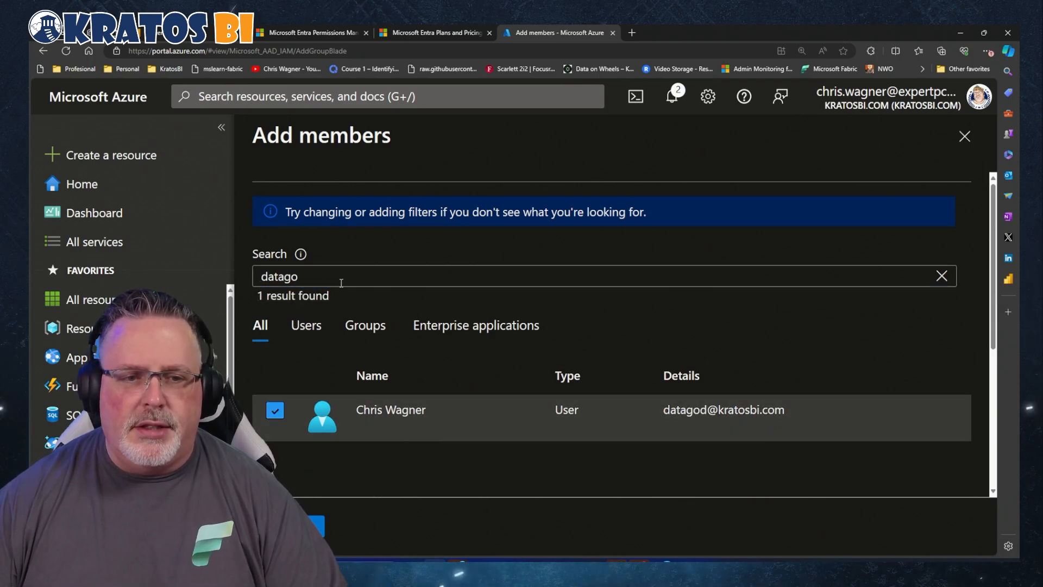
{"action": "type", "text": "luch"}
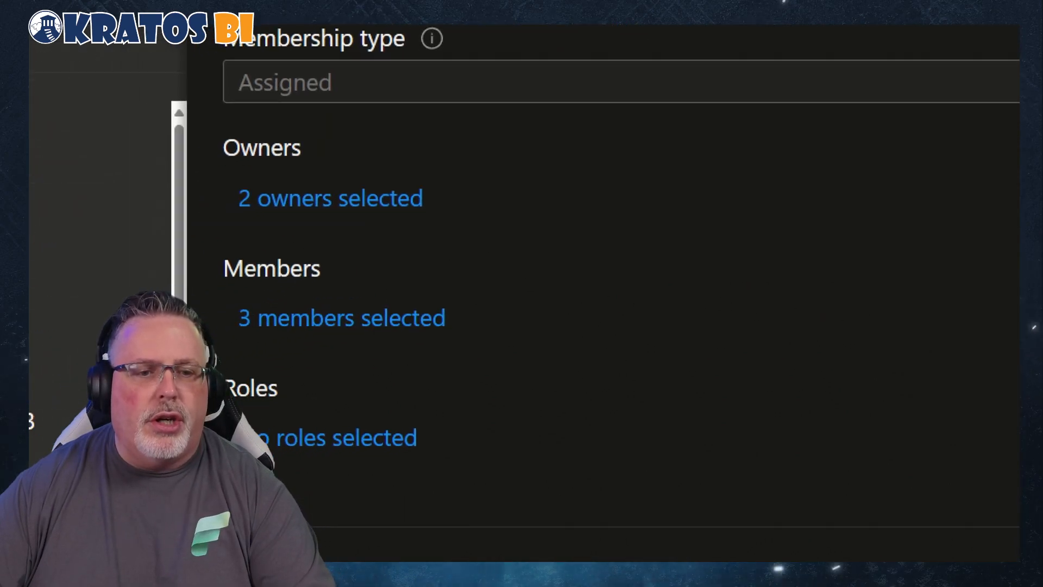
{"action": "scroll", "scroll_direction": "down", "scroll_amount": 3}
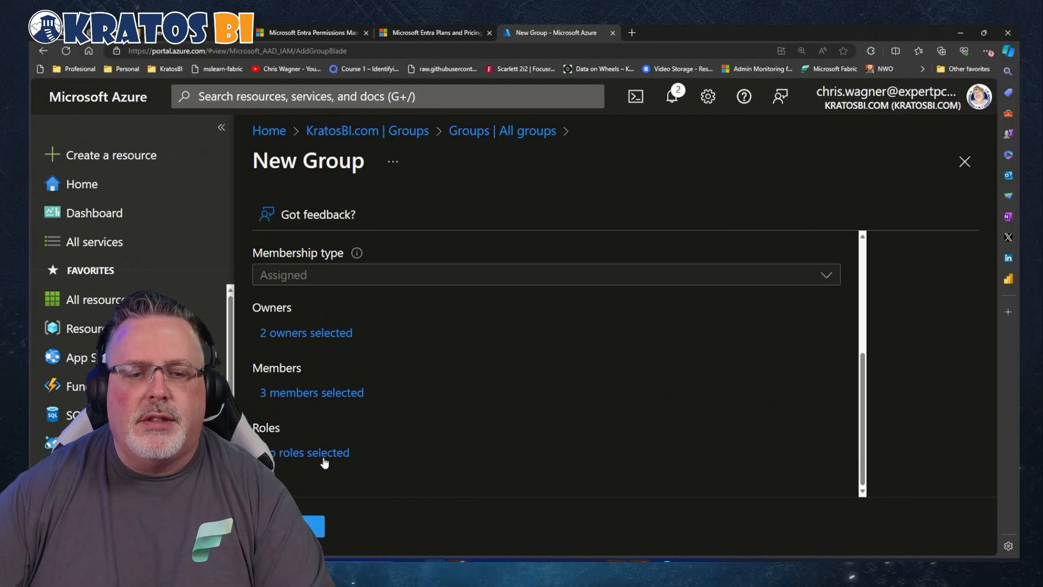
{"action": "left_click", "coordinate": [307, 453]}
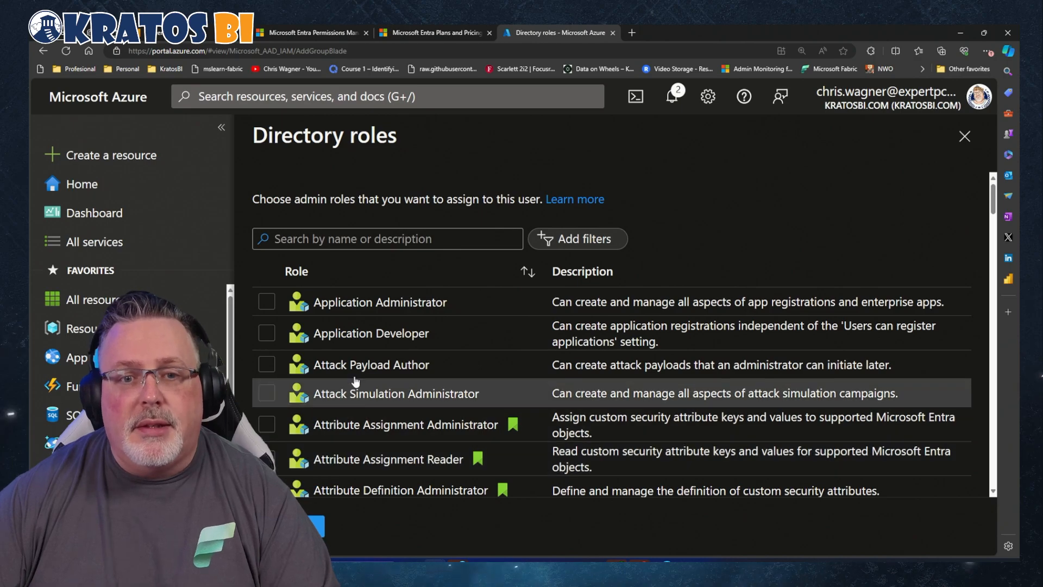
Assign the Fabric Administrator role and confirm creating the role-assignable group.
{"action": "left_click", "coordinate": [388, 239]}
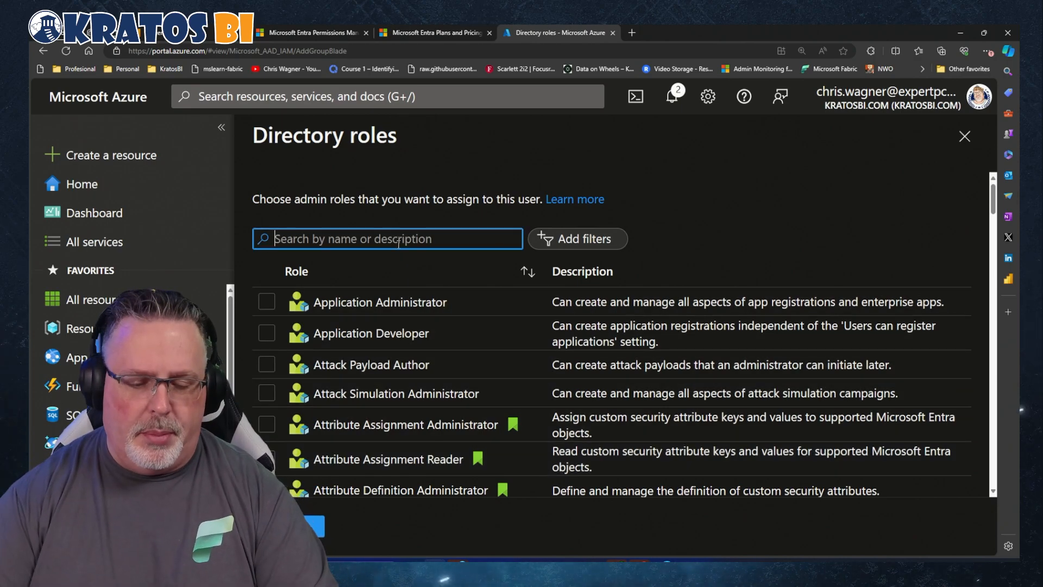
{"action": "type", "text": "fabri"}
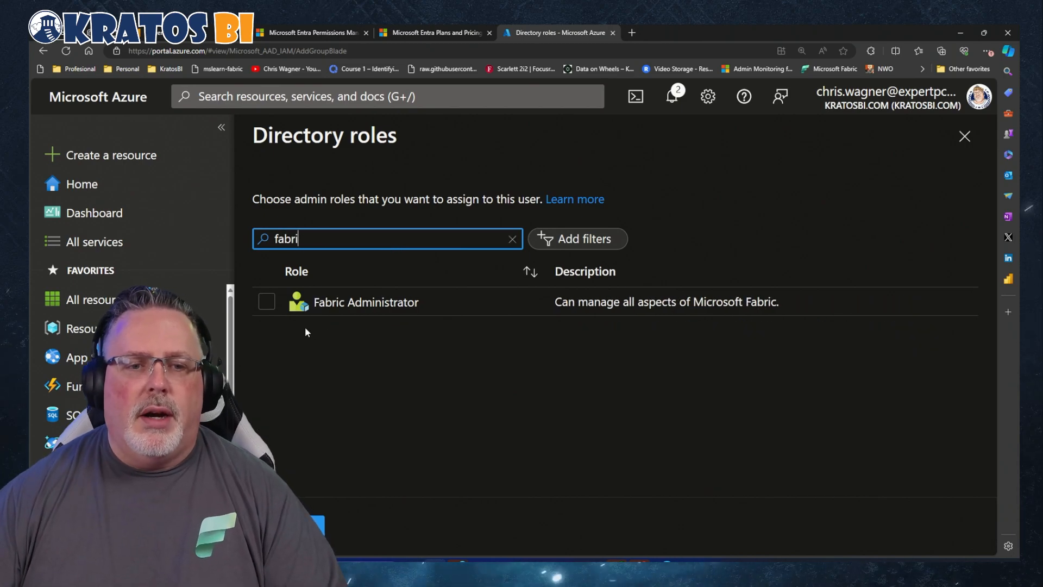
{"action": "left_click", "coordinate": [266, 301]}
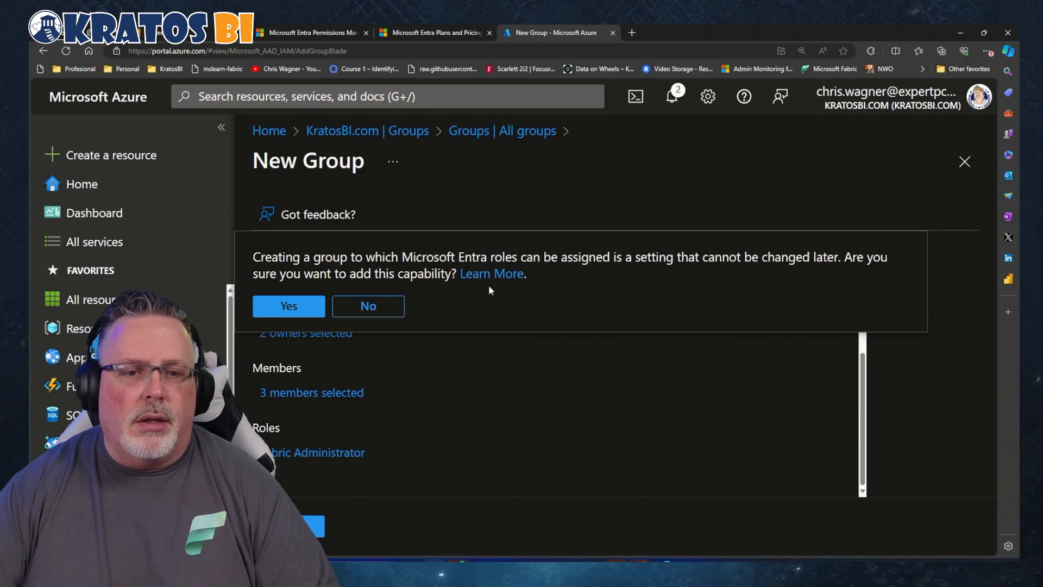
{"action": "left_click", "coordinate": [288, 306]}
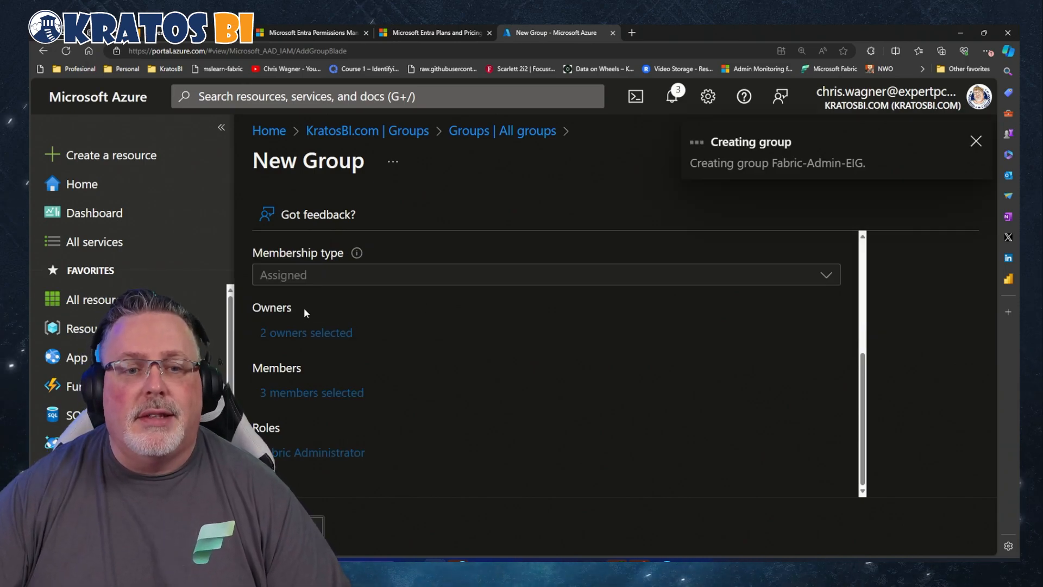